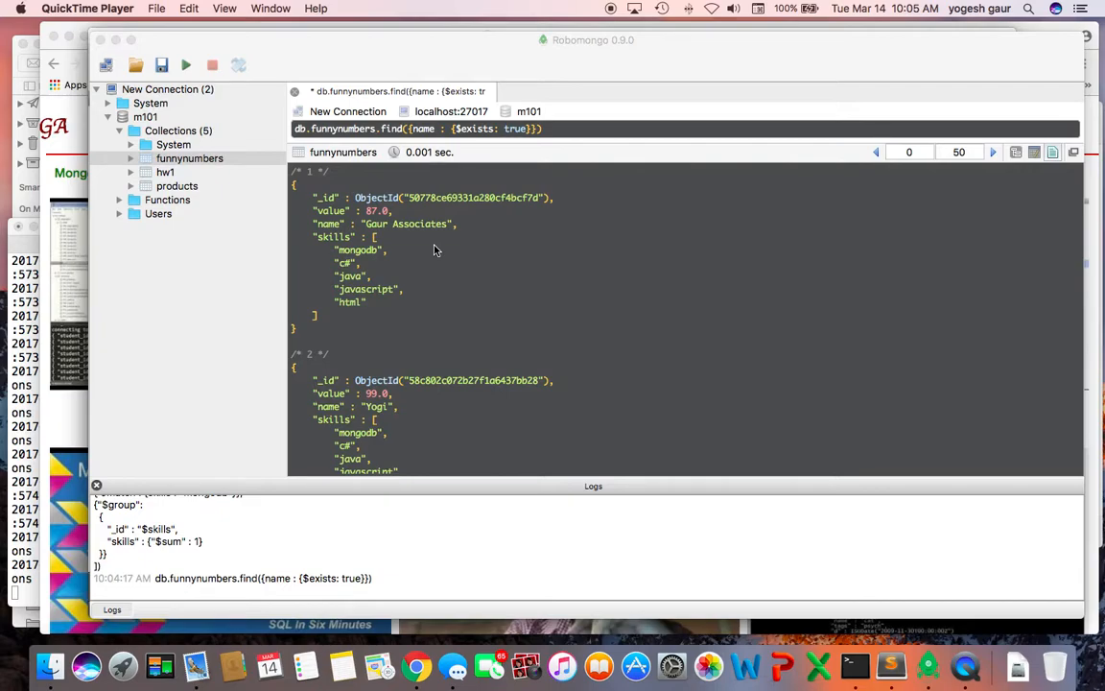
mouse_move(514, 249)
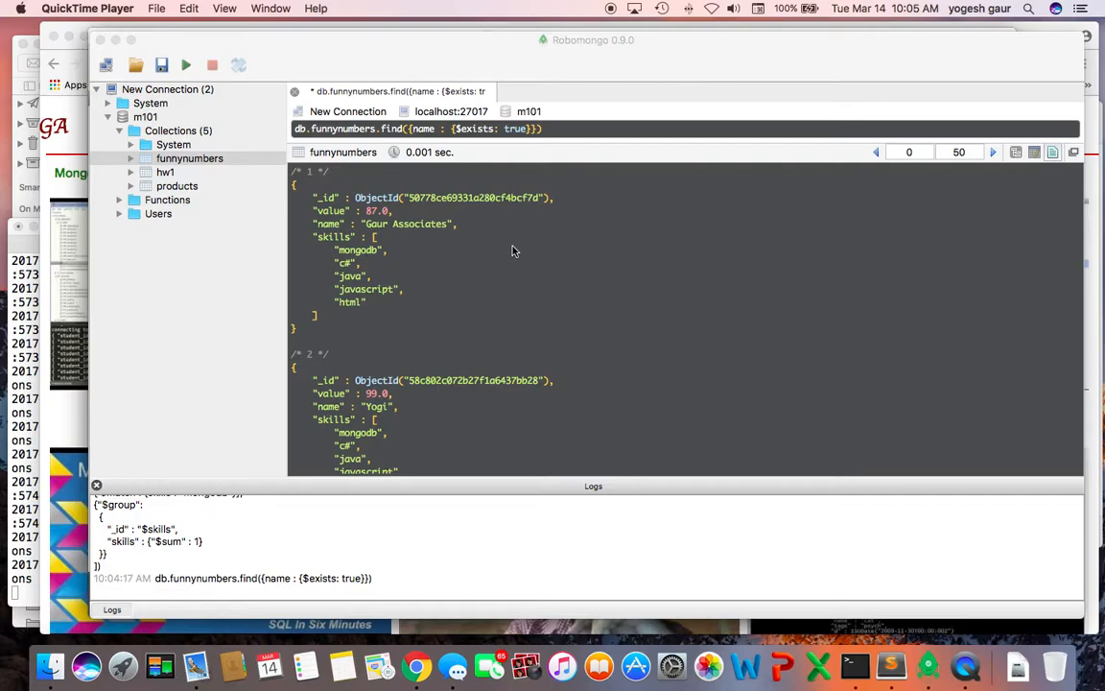
mouse_move(198, 165)
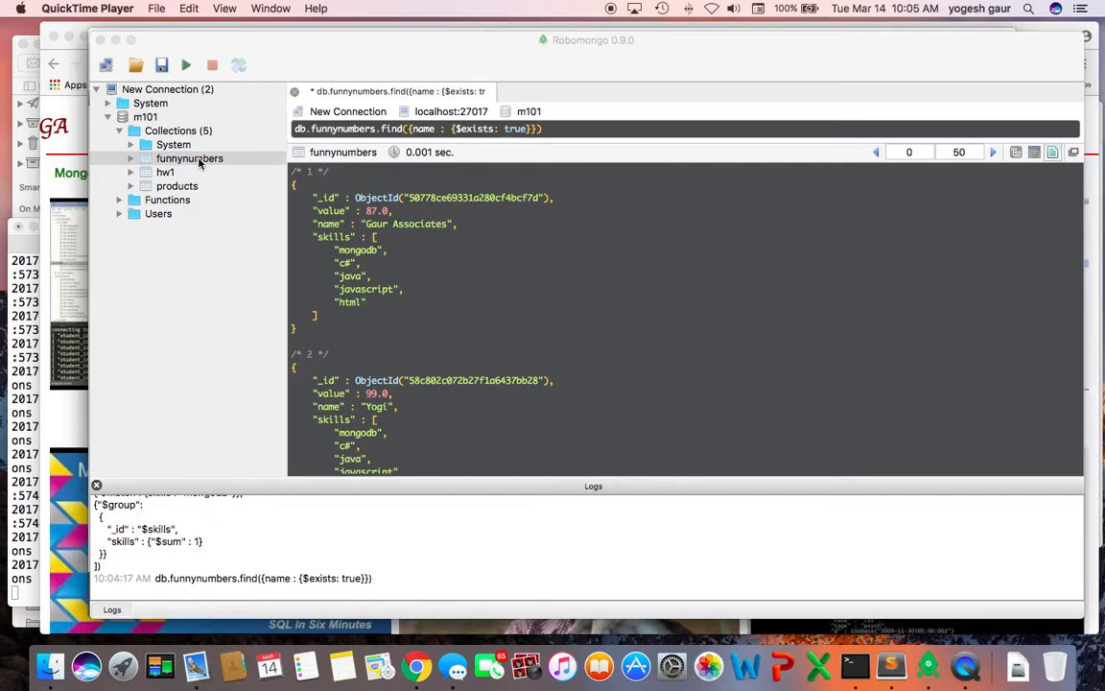
mouse_move(395, 157)
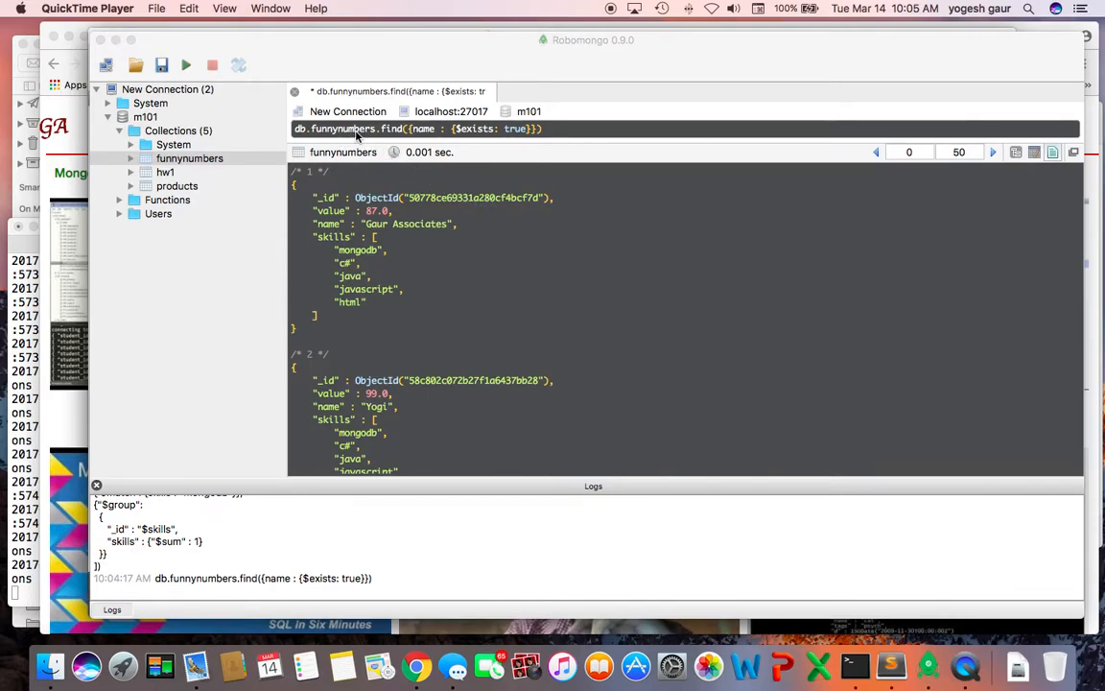
mouse_move(433, 142)
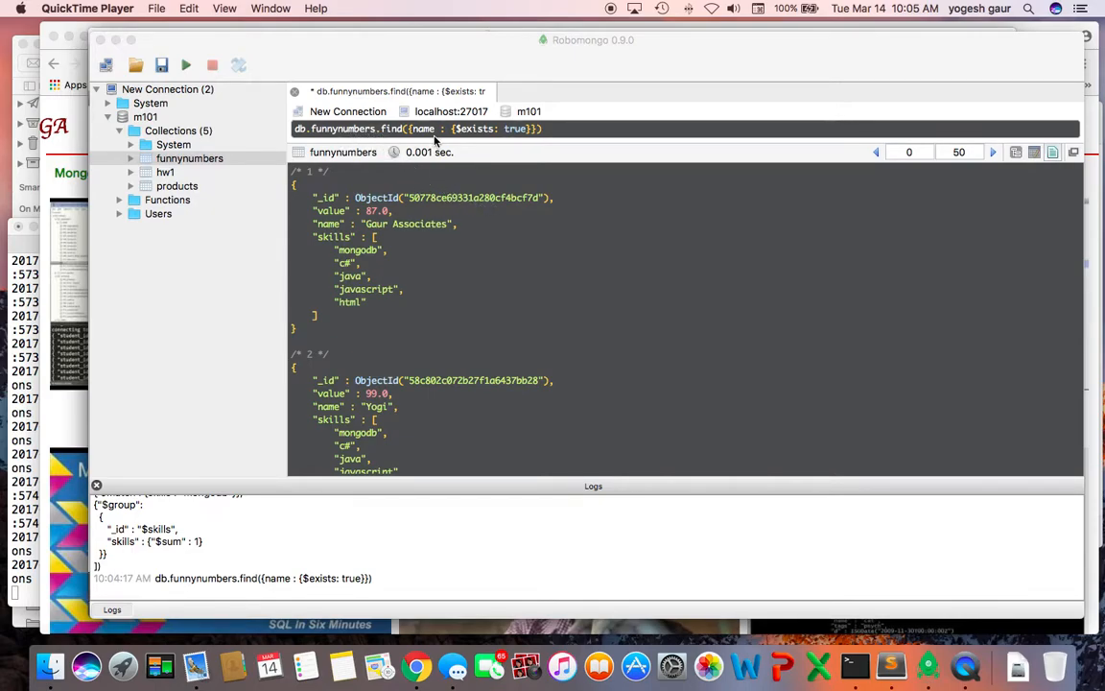
mouse_move(470, 138)
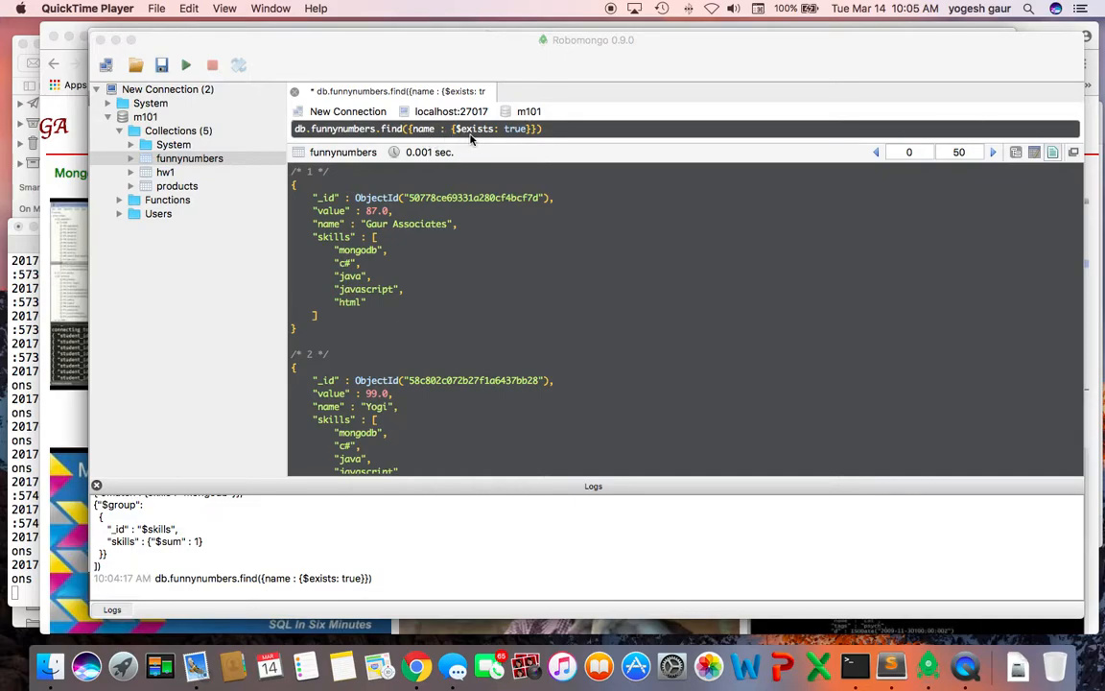
mouse_move(602, 253)
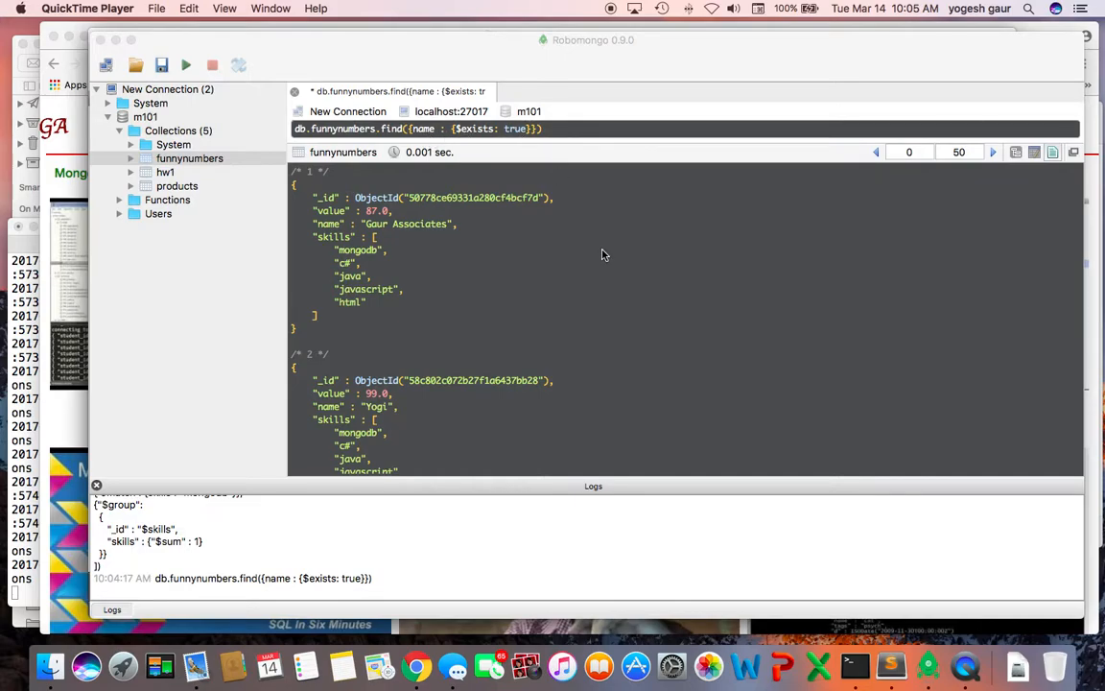
mouse_move(579, 265)
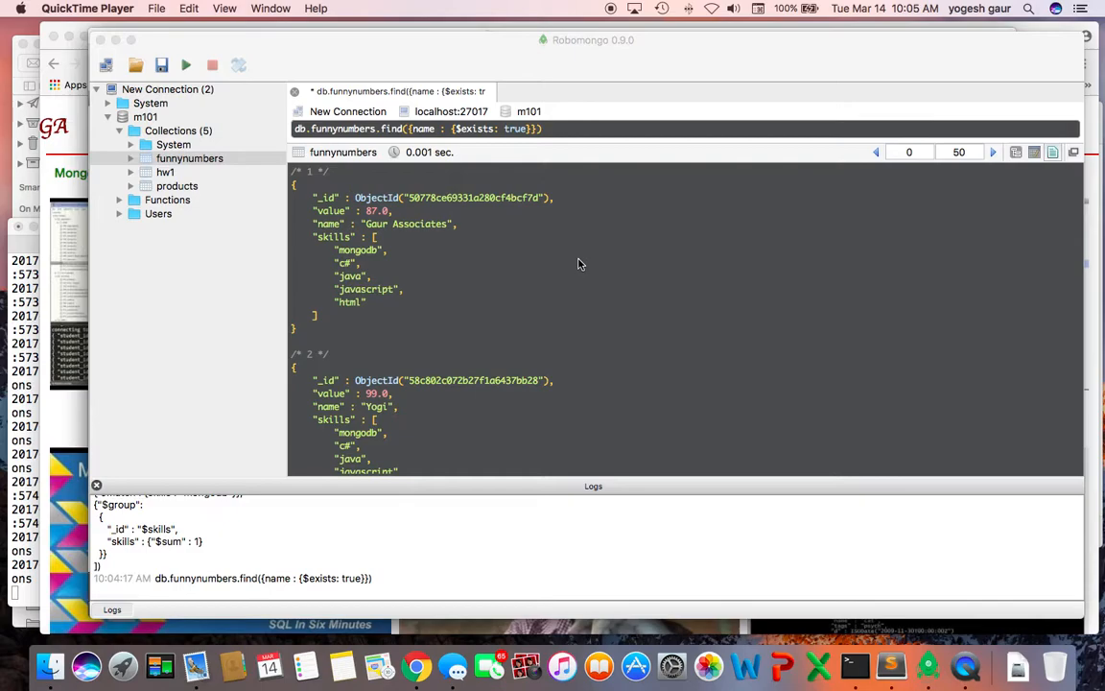
Step: Inspect the results as a field tree, expanding the first document and its skills array, then return to text view
scroll("down", 3)
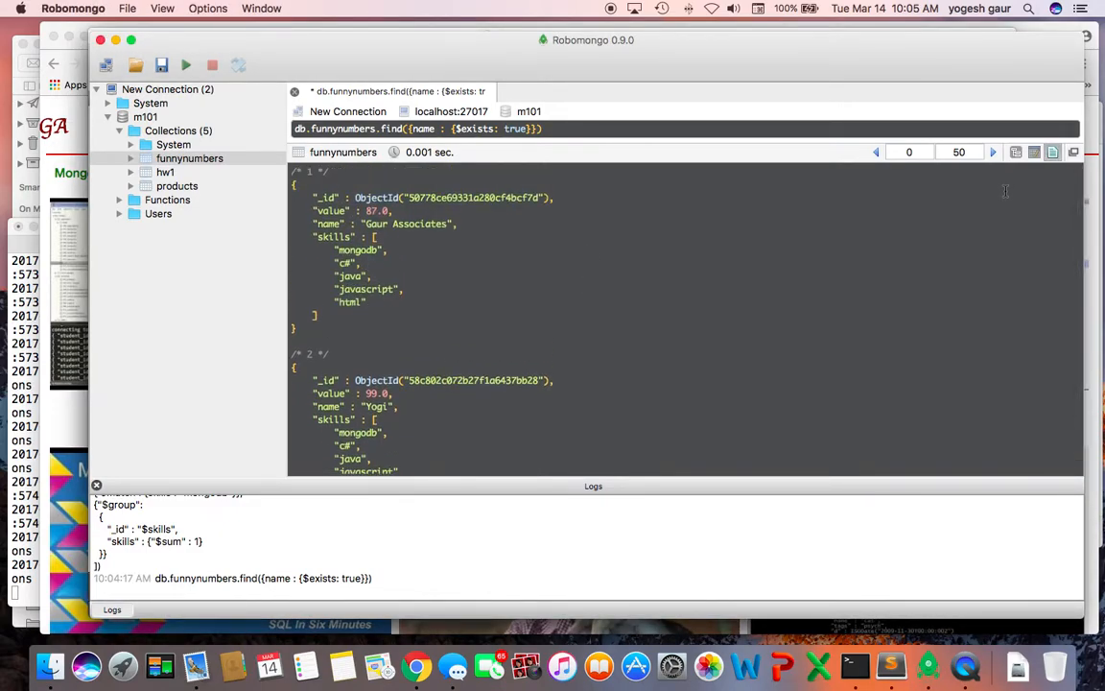
left_click(1020, 152)
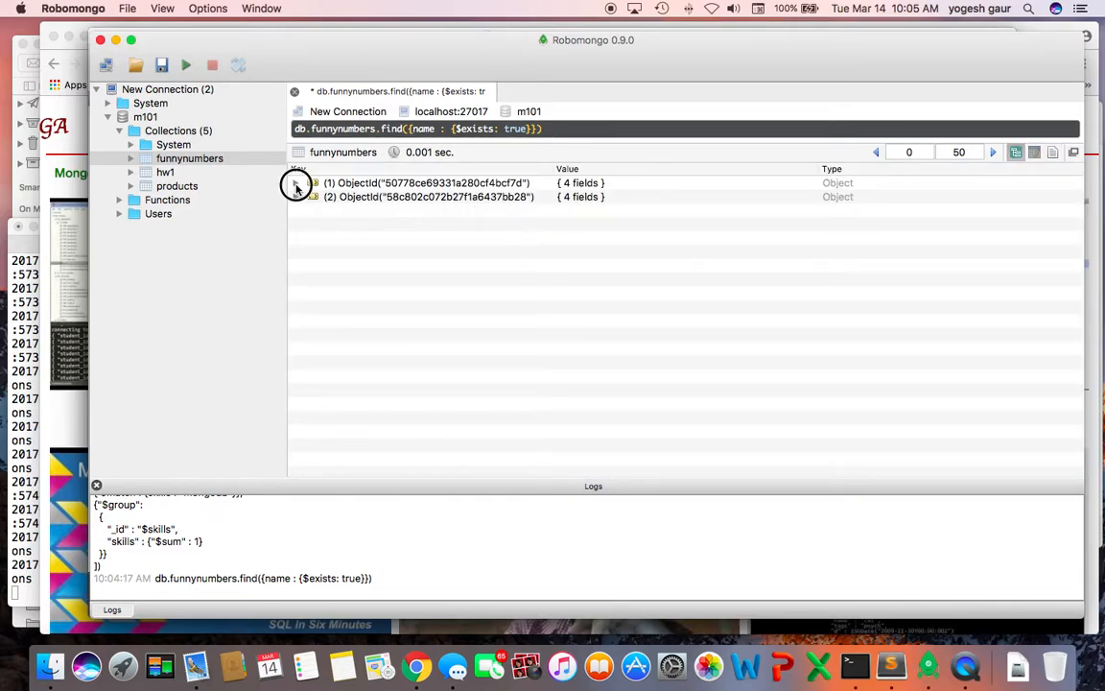
left_click(296, 182)
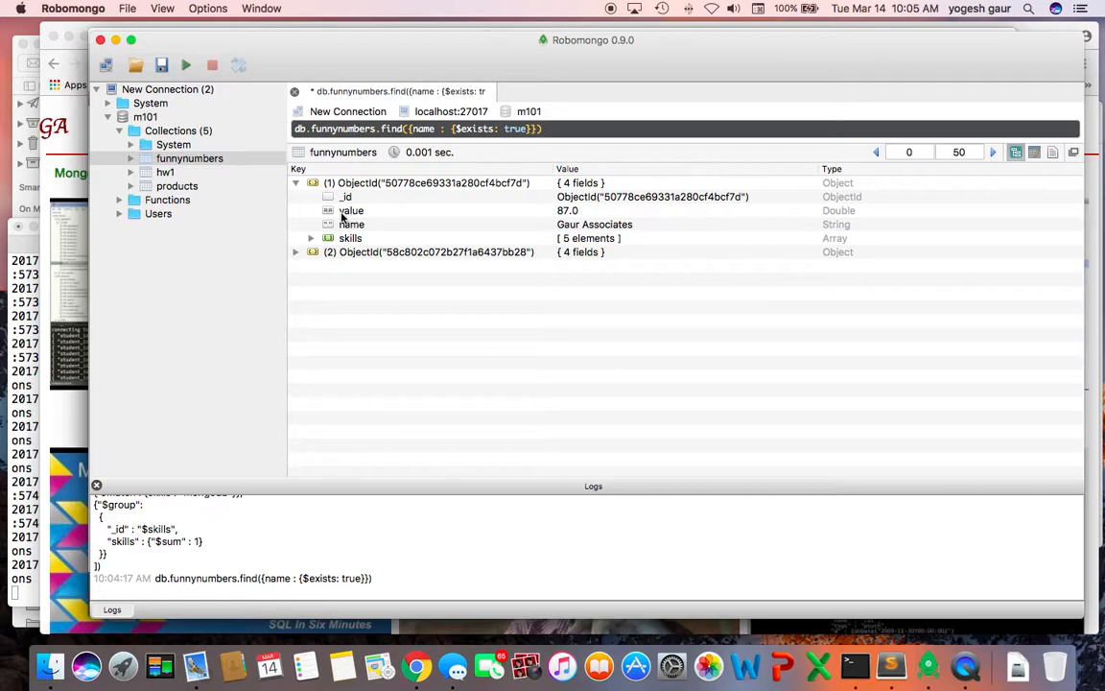
mouse_move(370, 230)
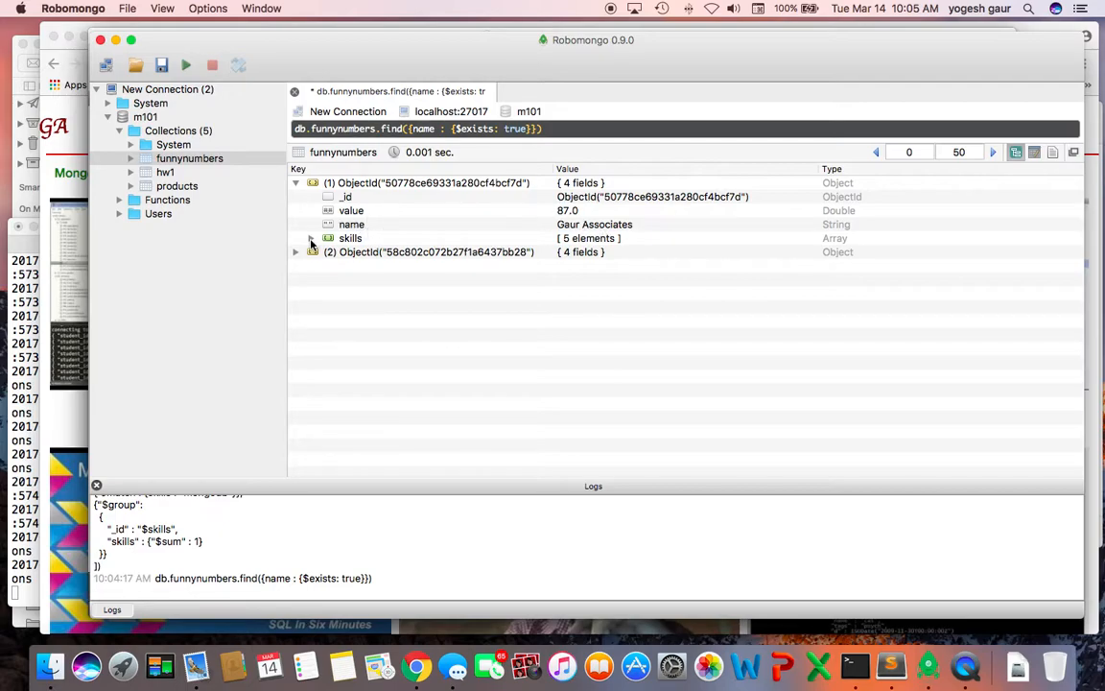
left_click(296, 238)
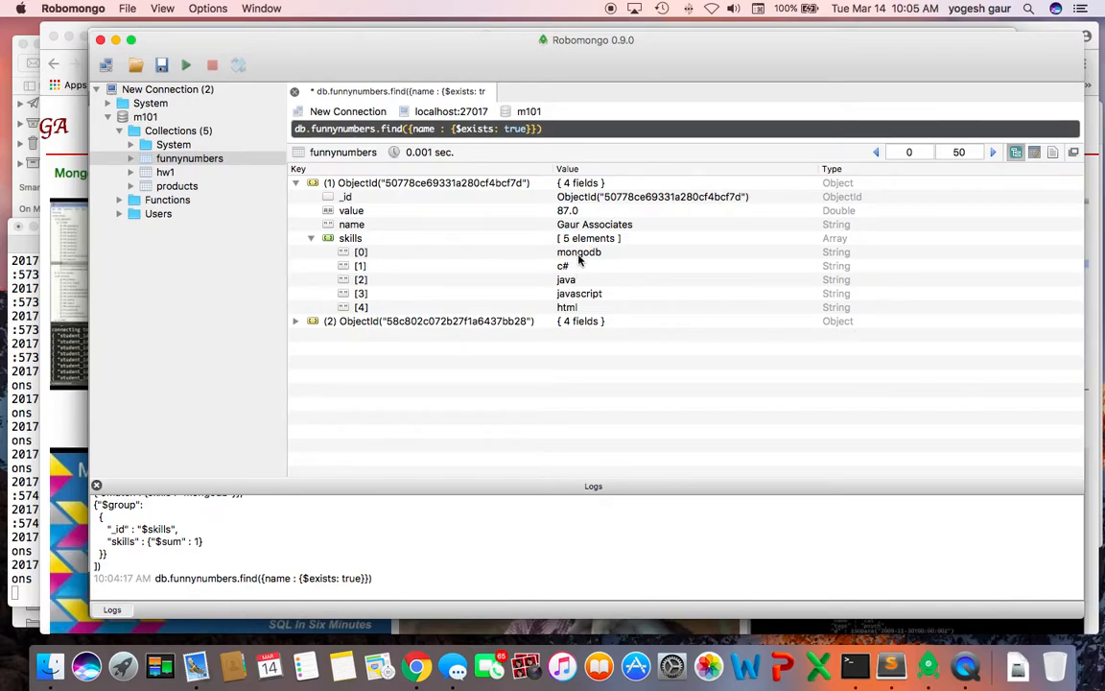
mouse_move(579, 314)
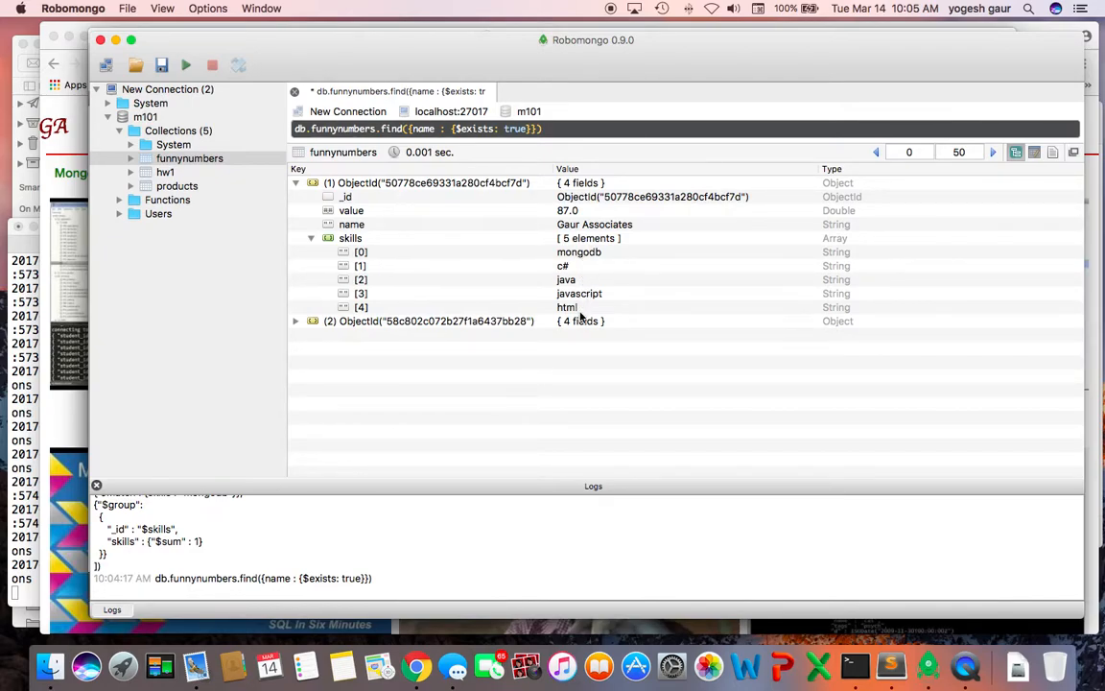
mouse_move(587, 223)
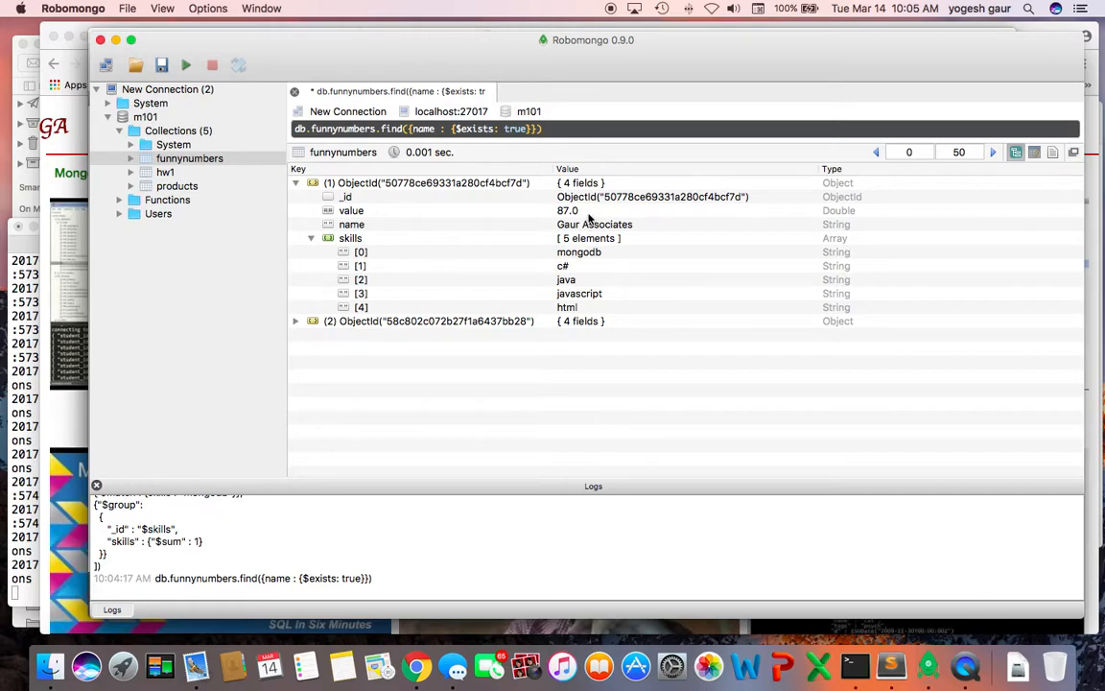
left_click(1054, 153)
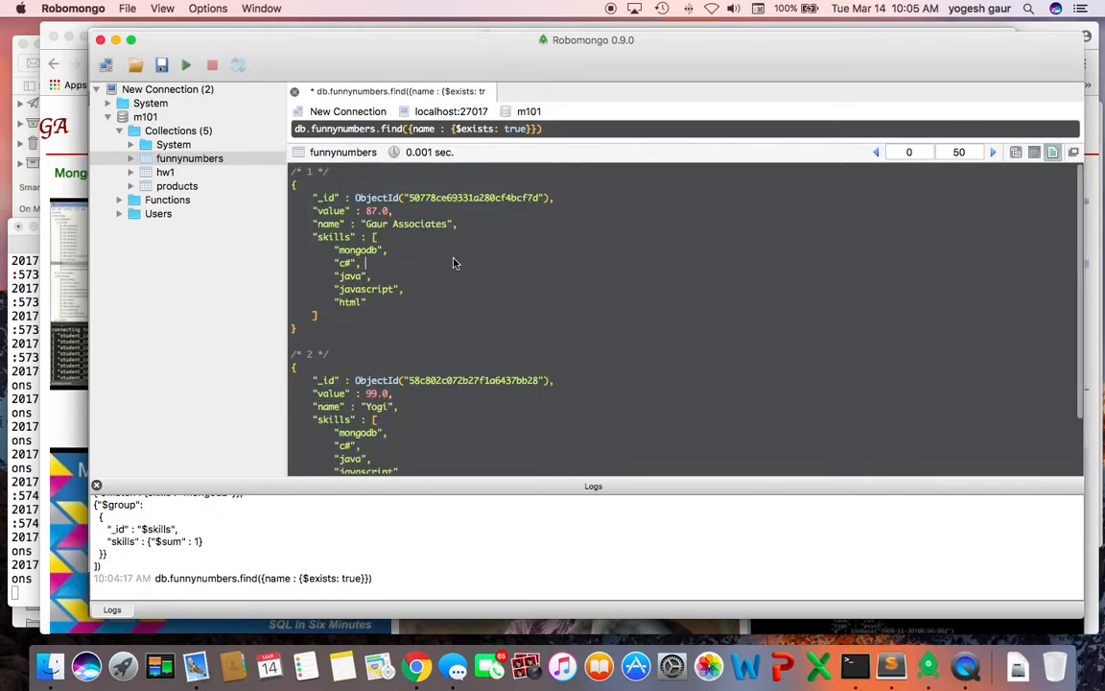
scroll("down", 3)
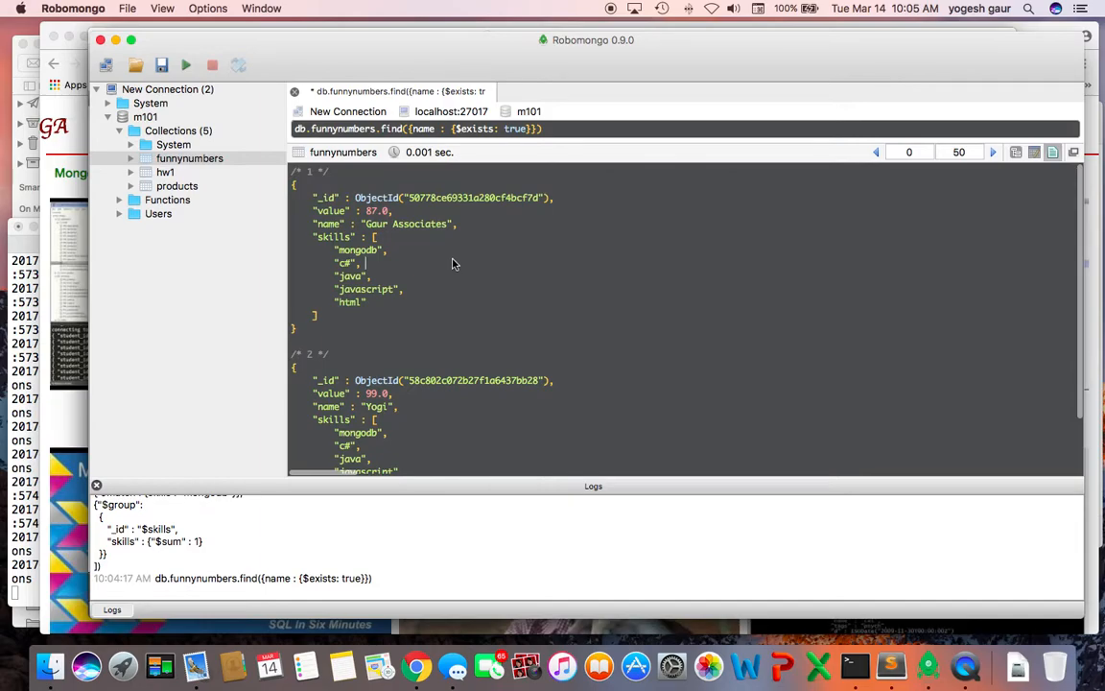
mouse_move(399, 257)
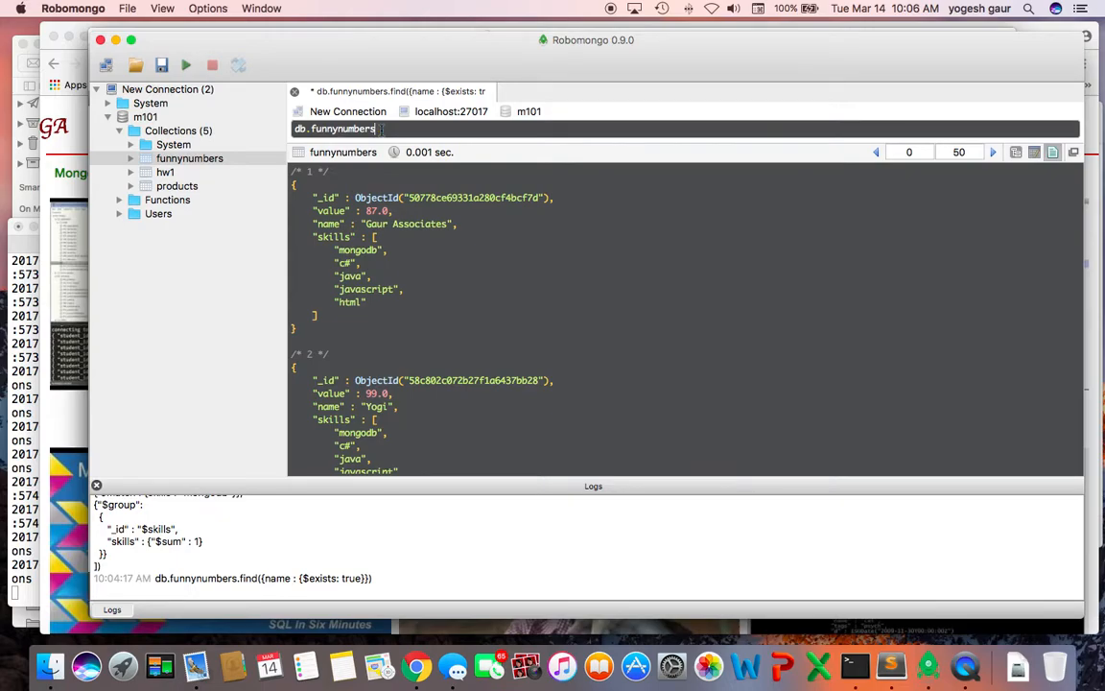
Step: Run db.funnynumbers.aggregate([]) to list documents with only _id and value
type("a")
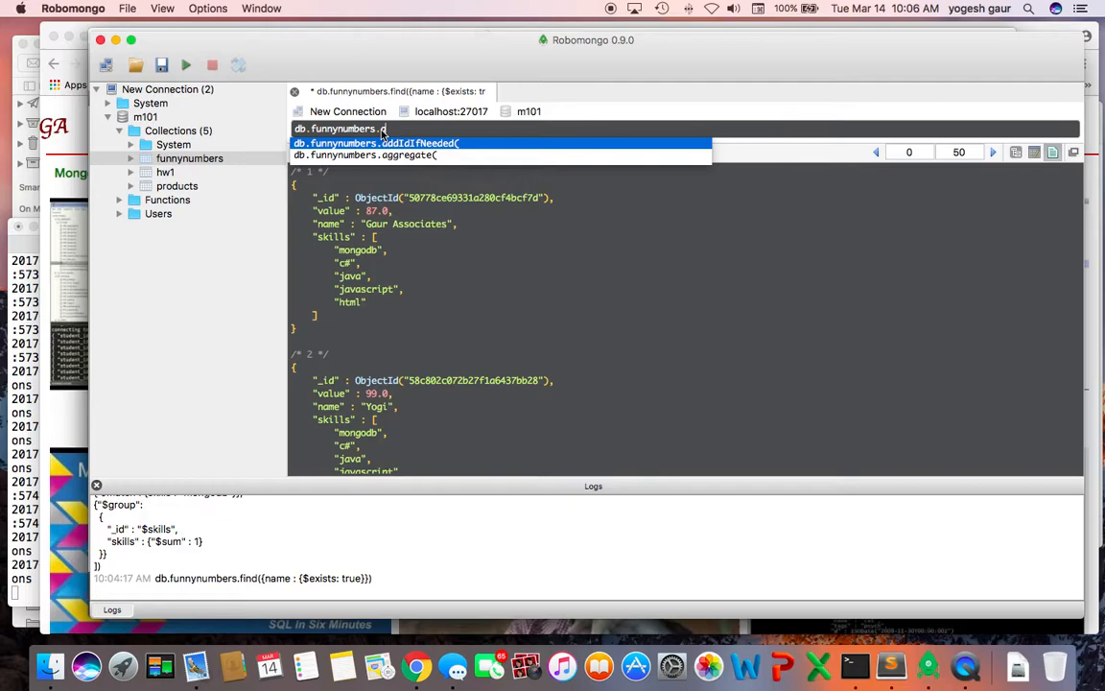
left_click(384, 155)
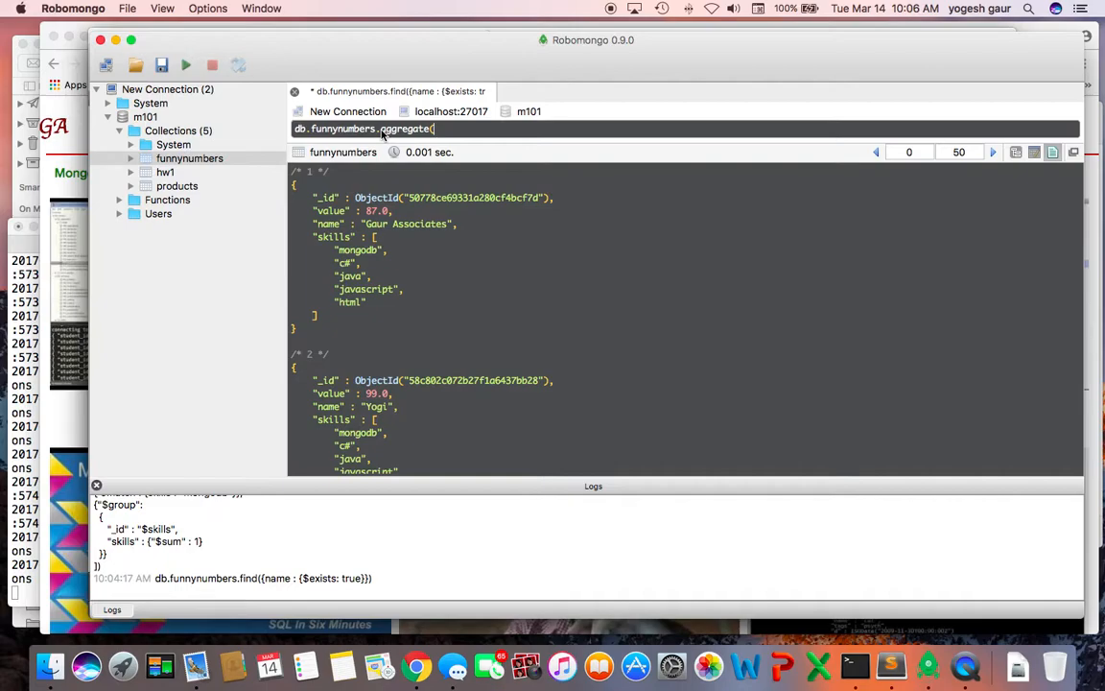
type("[")
type("])")
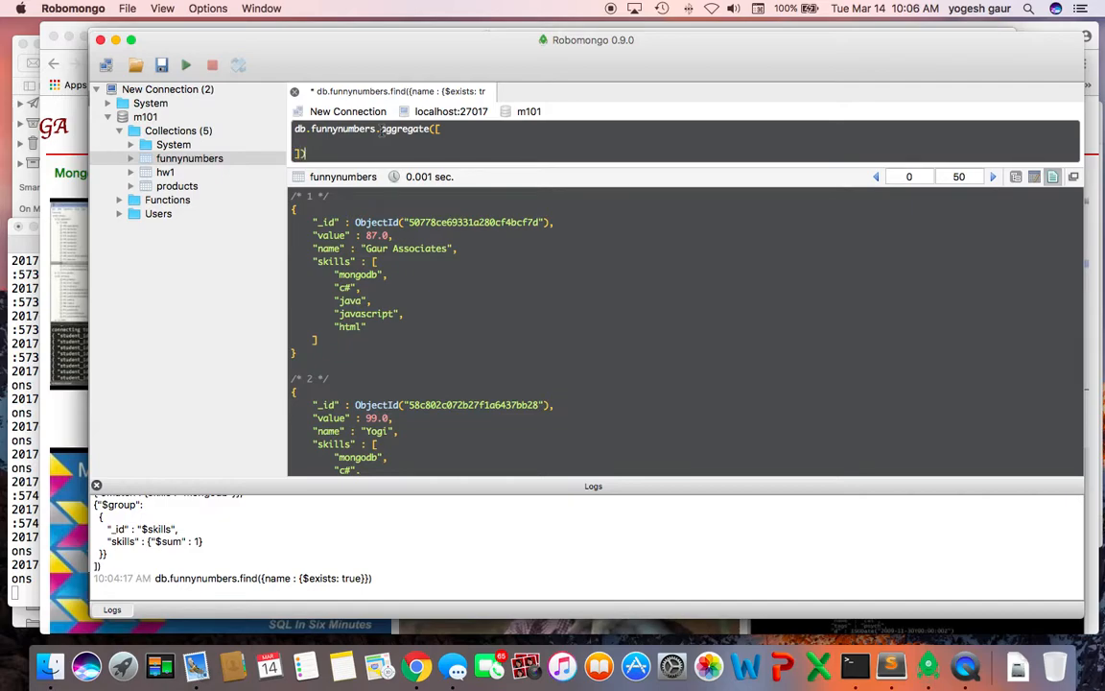
left_click(186, 61)
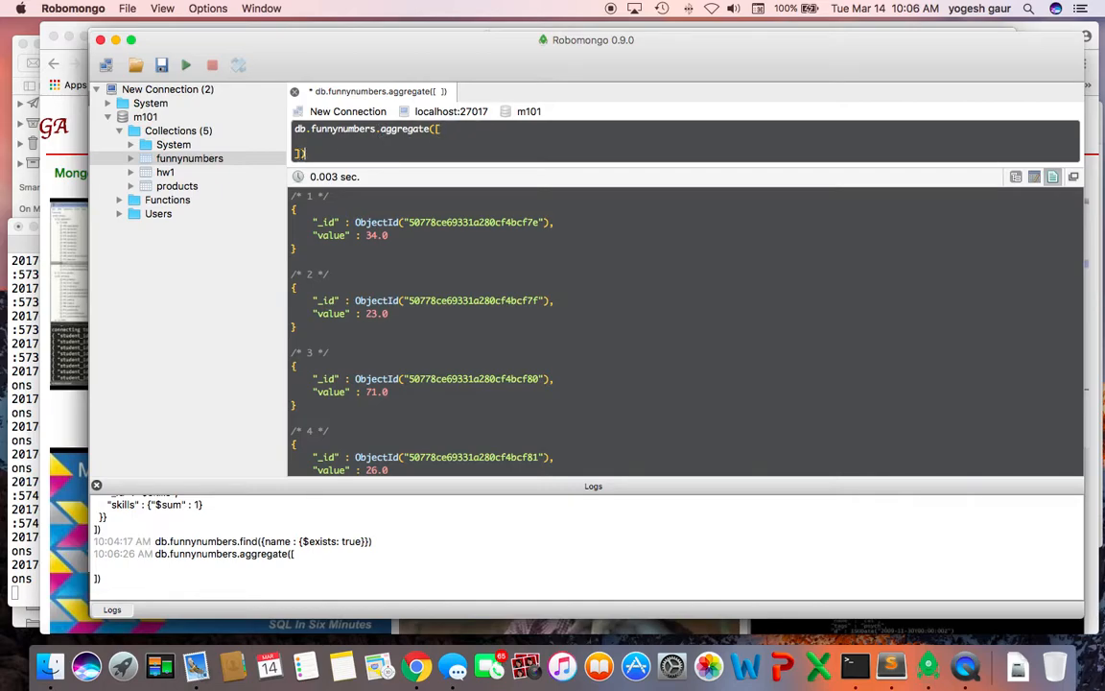
scroll("down", 3)
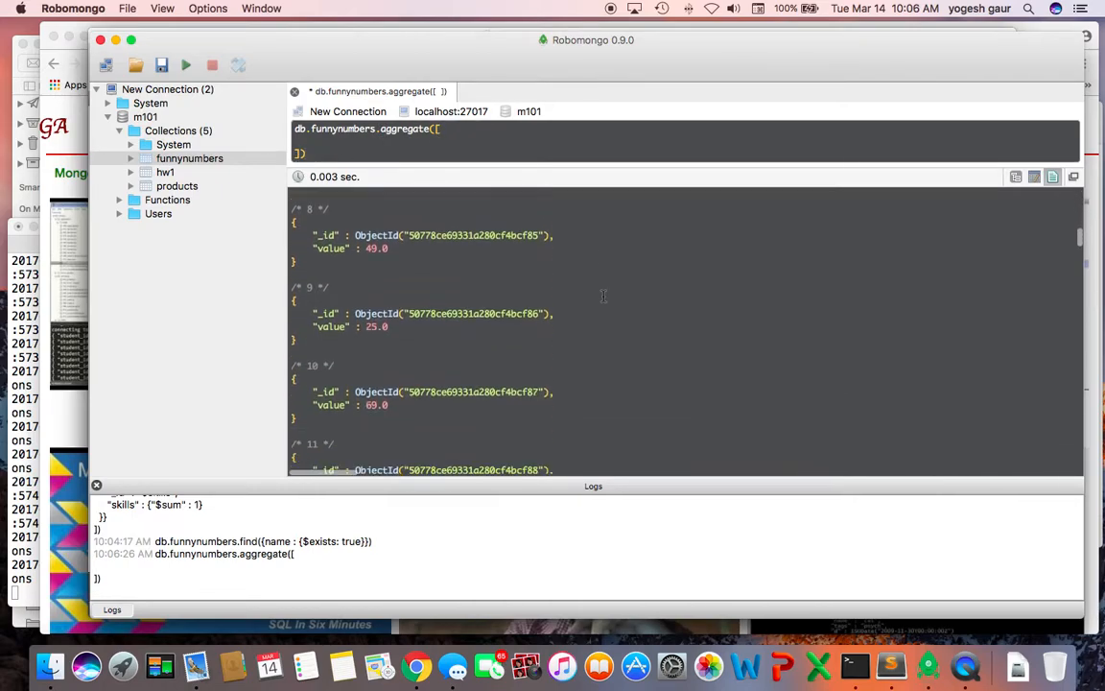
scroll("down", 3)
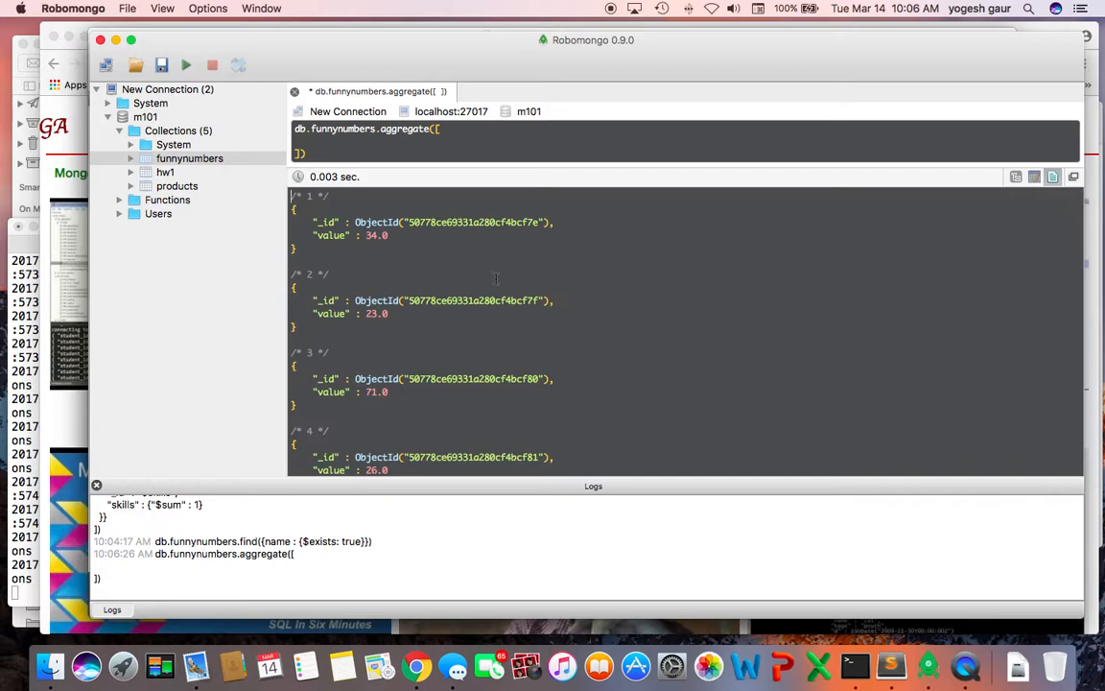
mouse_move(493, 268)
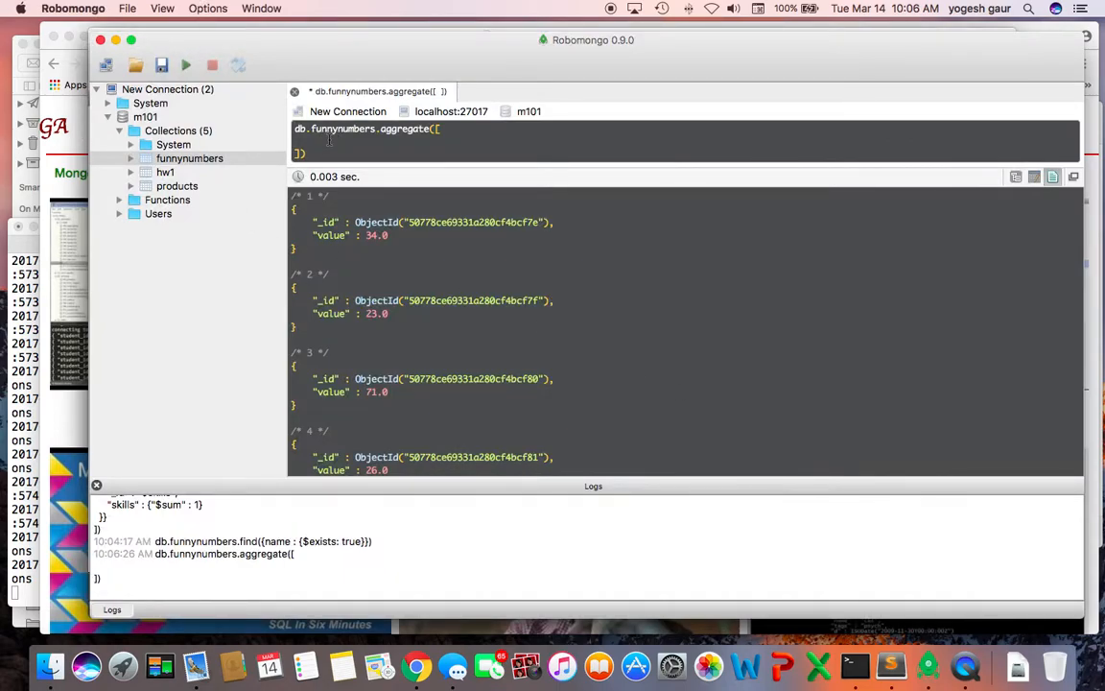
Step: Run a $match stage on name {$exists:true}, returning the named documents with skills
type("{ $match : {name : {$exists:true}}},")
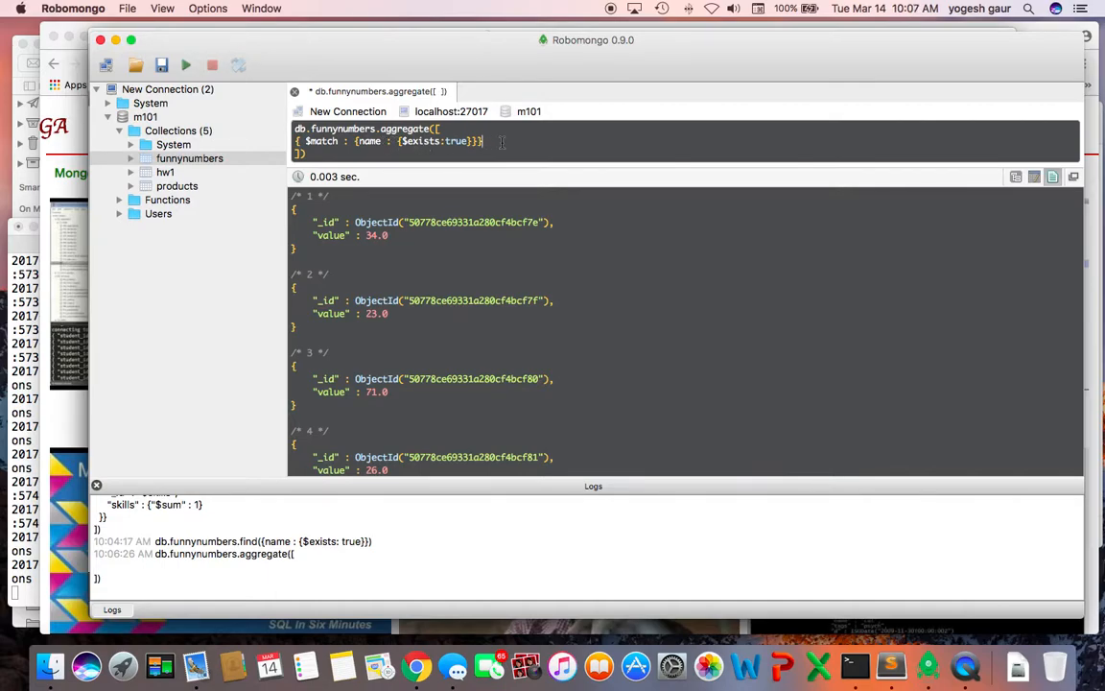
left_click(188, 61)
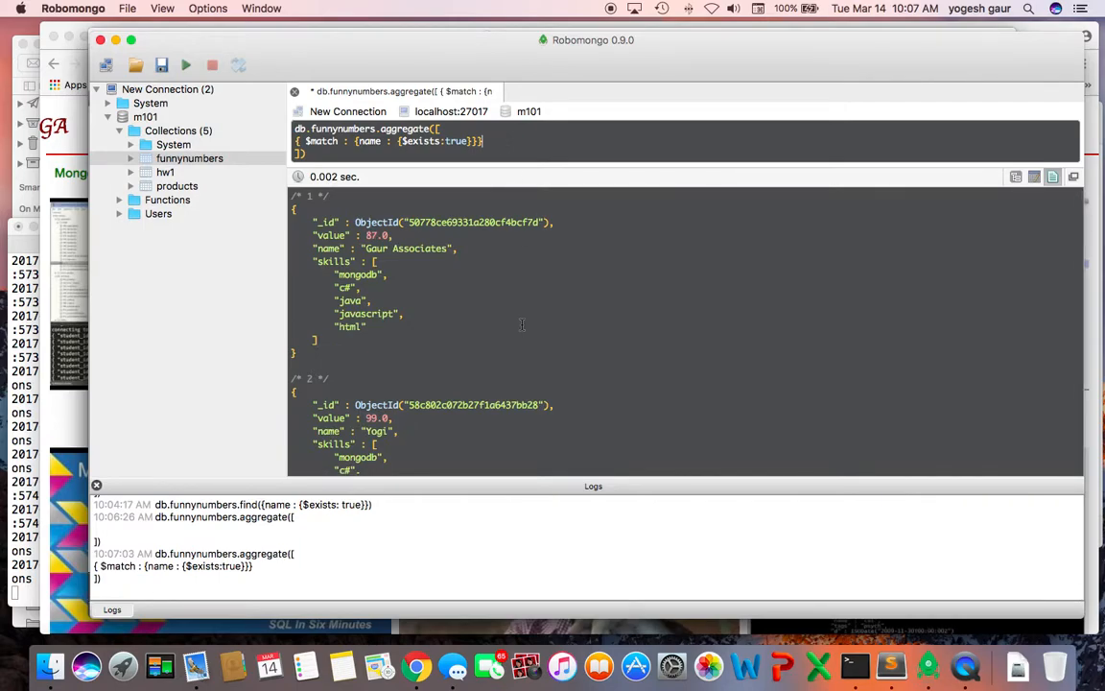
scroll("down", 3)
type(",")
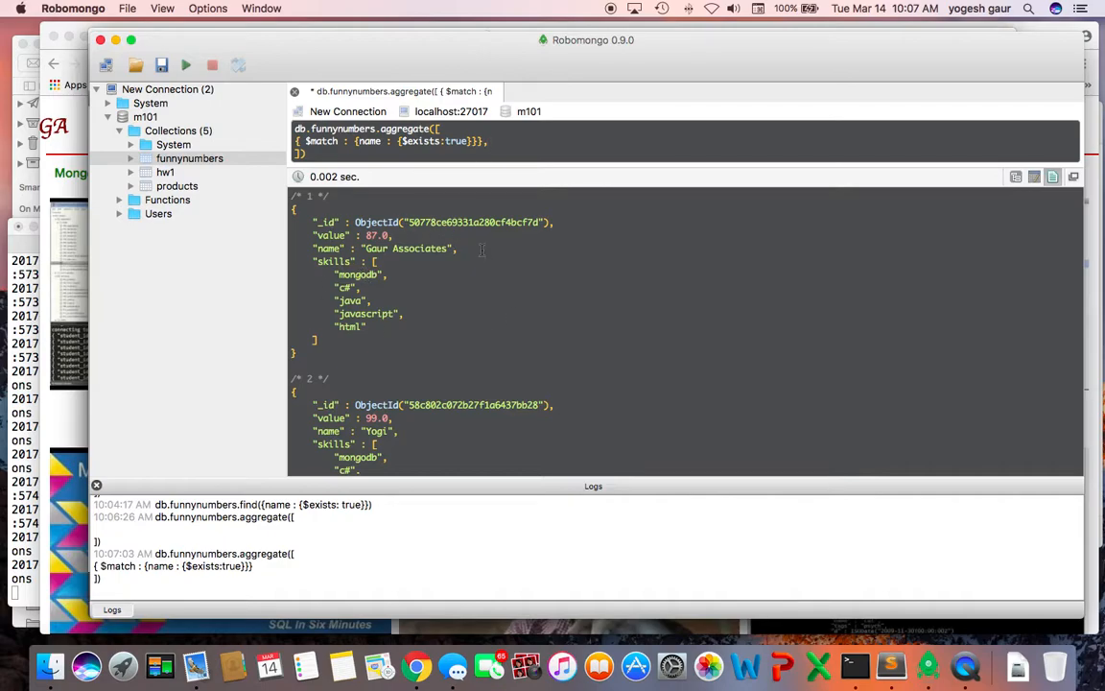
mouse_move(573, 280)
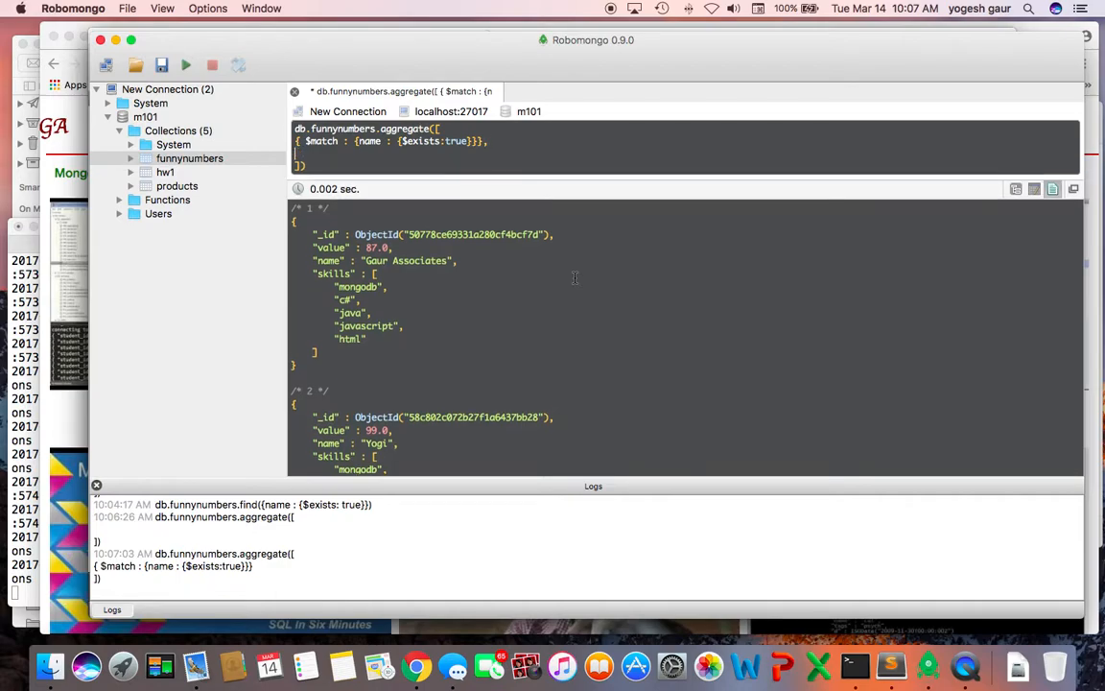
Step: Add a second stage {$unwind : "$skills"} after the $match stage
key("cmd+tab")
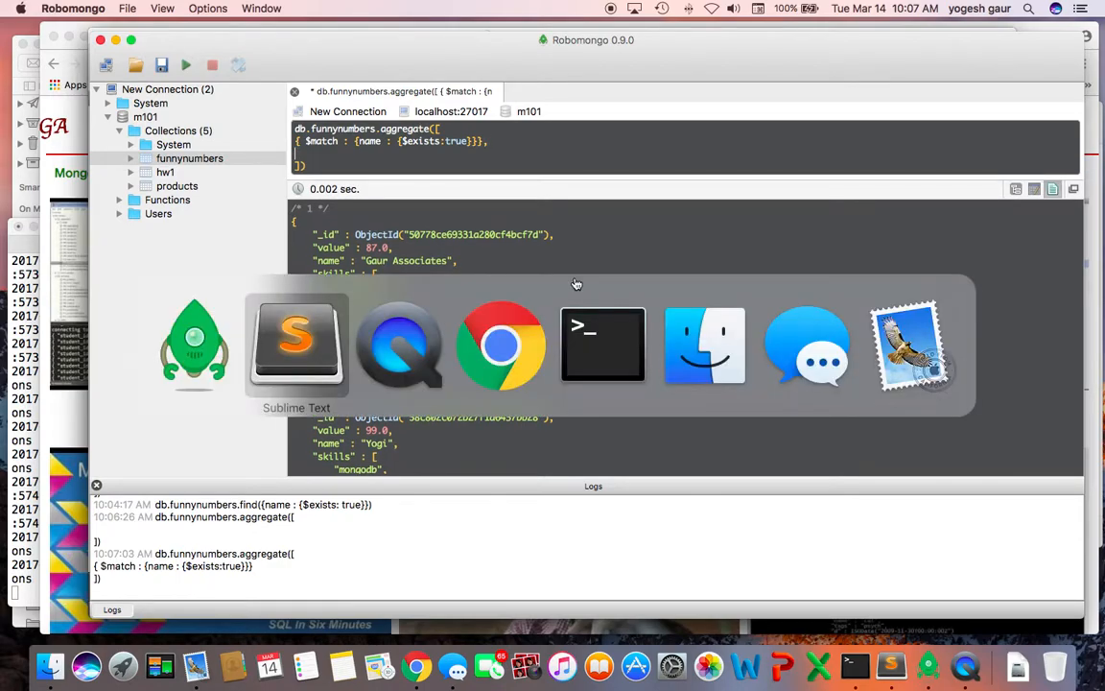
left_click(295, 346)
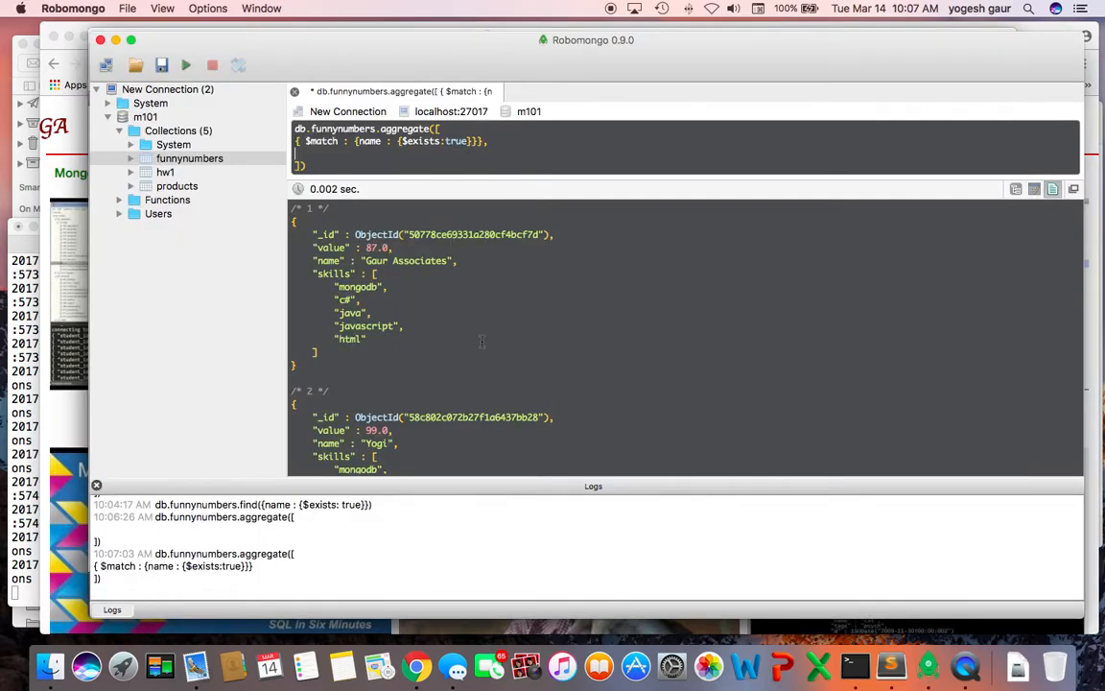
type("{$unwind : \"$skills\"}")
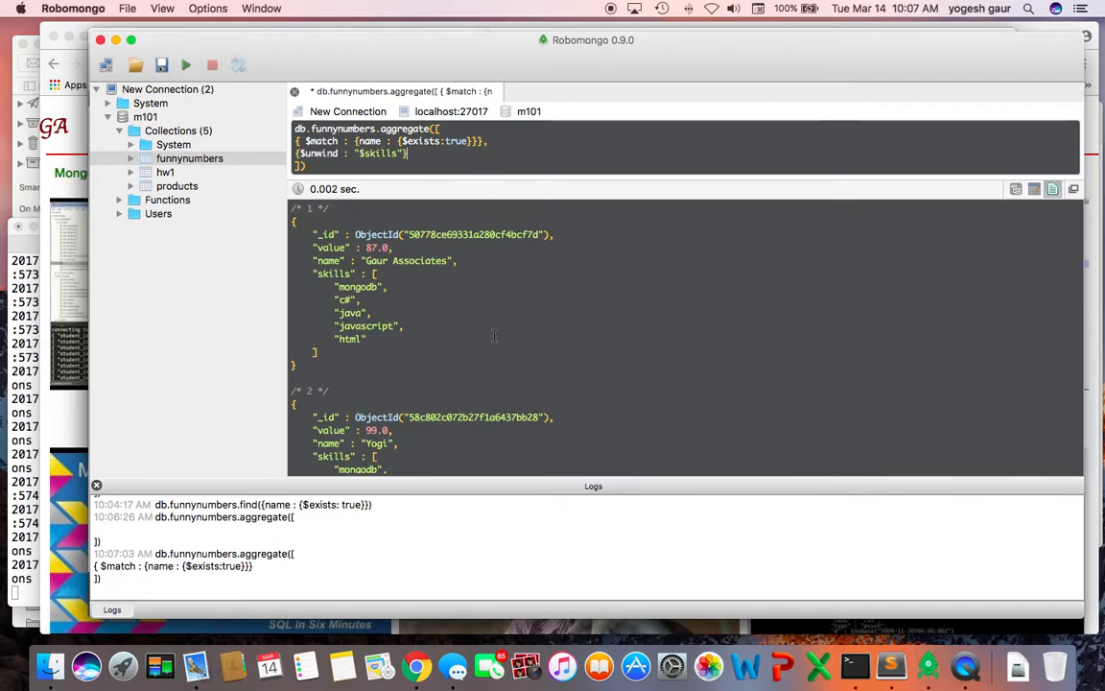
scroll("down", 3)
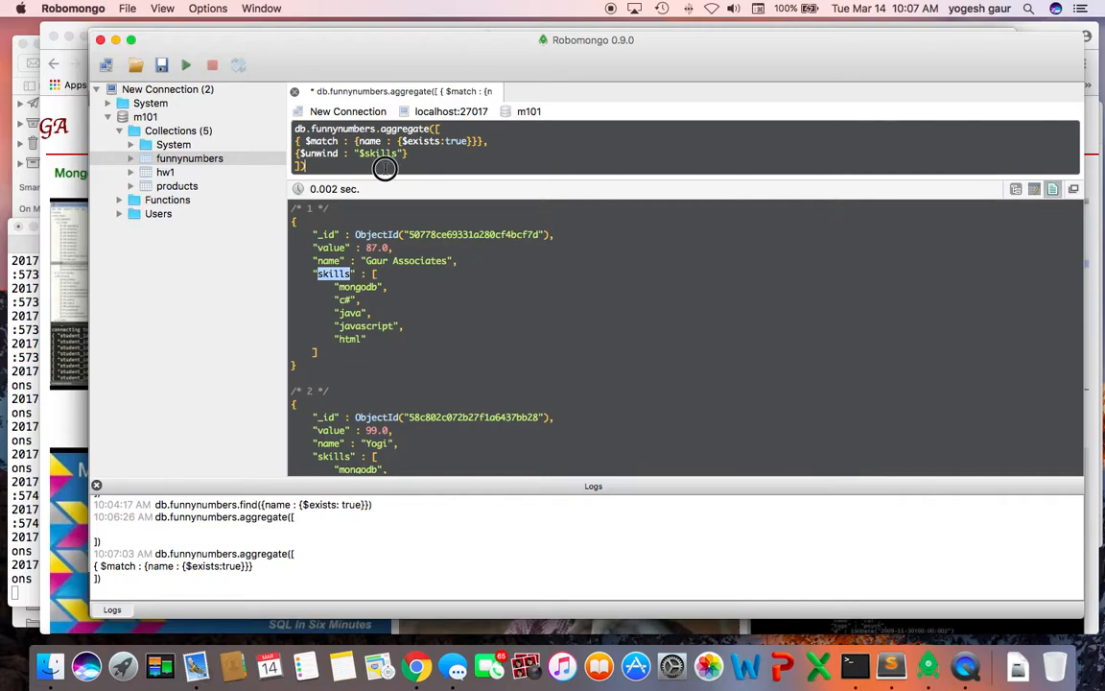
Step: Run the $match plus $unwind pipeline and review one result document per skill
left_click(186, 61)
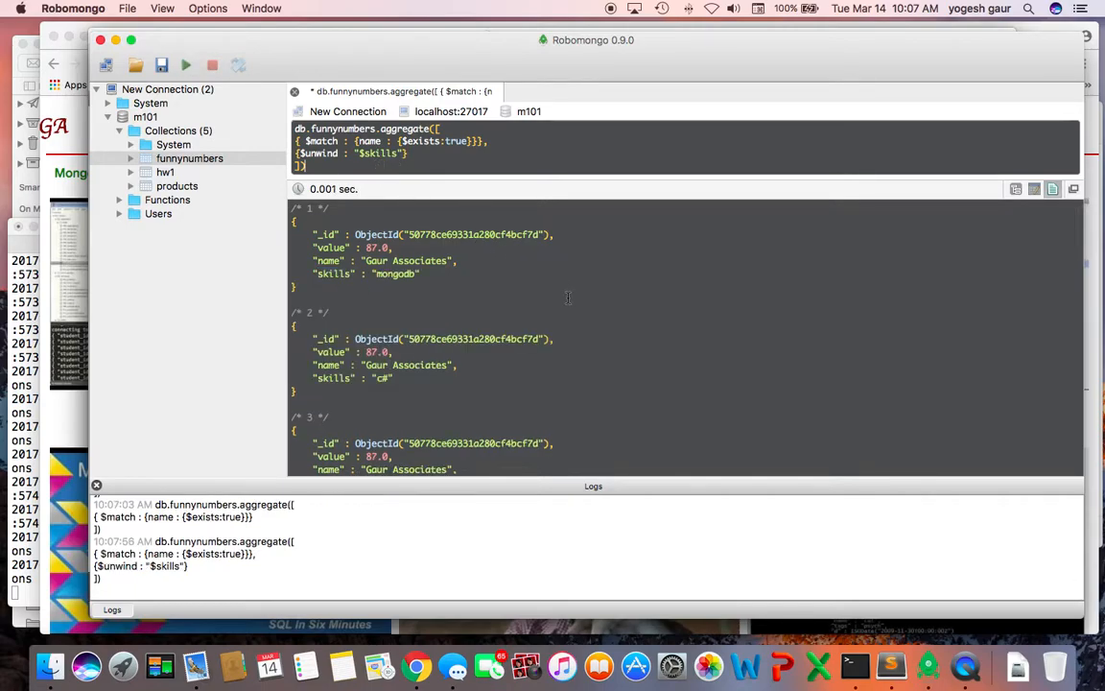
scroll("down", 3)
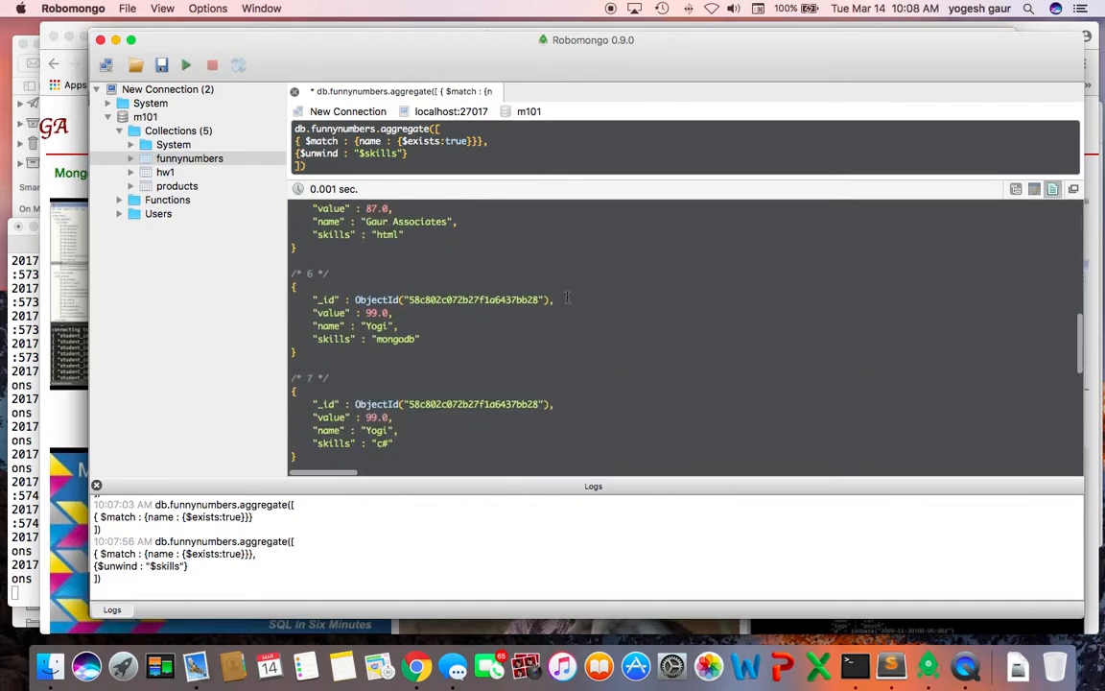
scroll("up", 3)
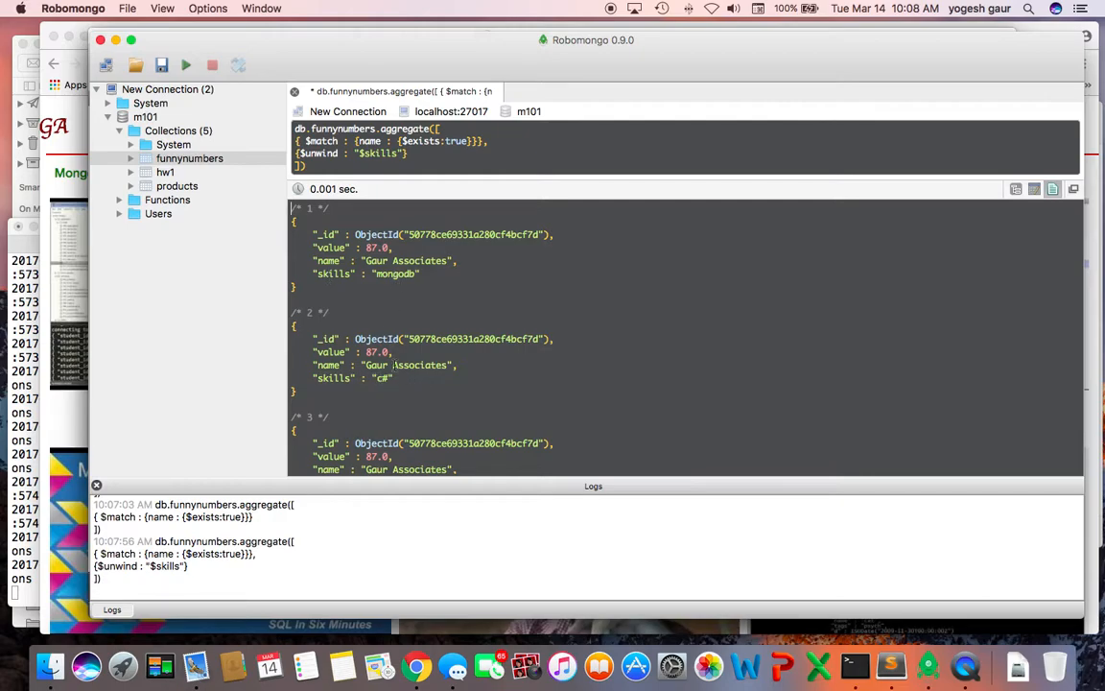
scroll("down", 3)
type(",")
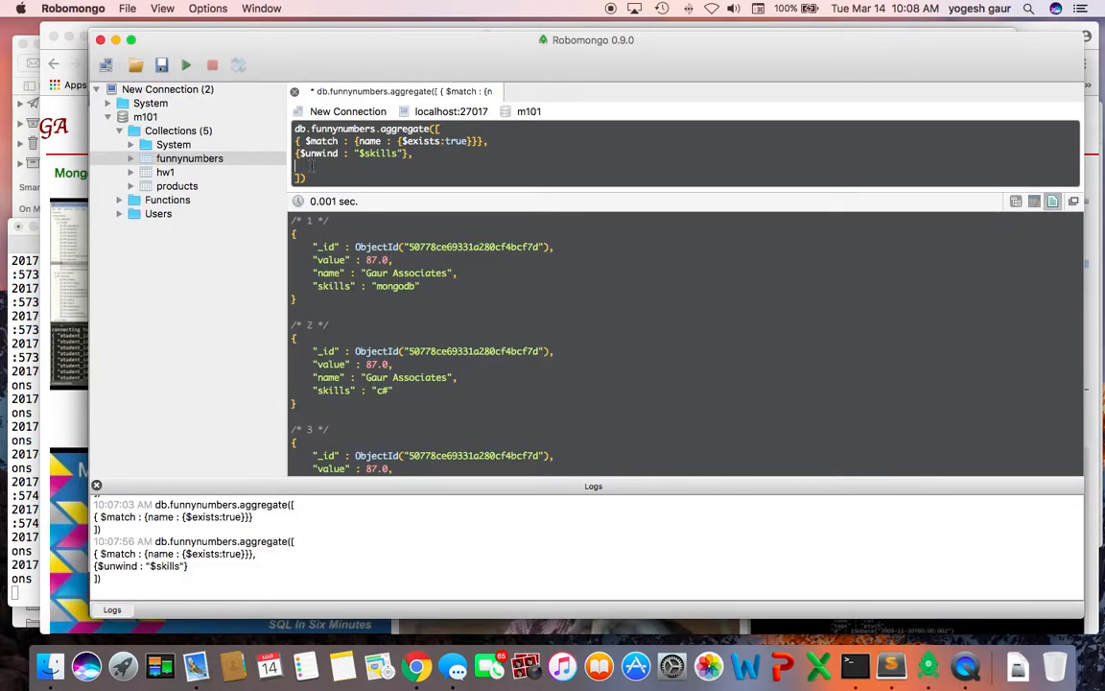
Step: Add { $match : {skills : "mongodb"}} and run it, returning two mongodb documents
type("{ $match : {skills : \"mongodb\"}},")
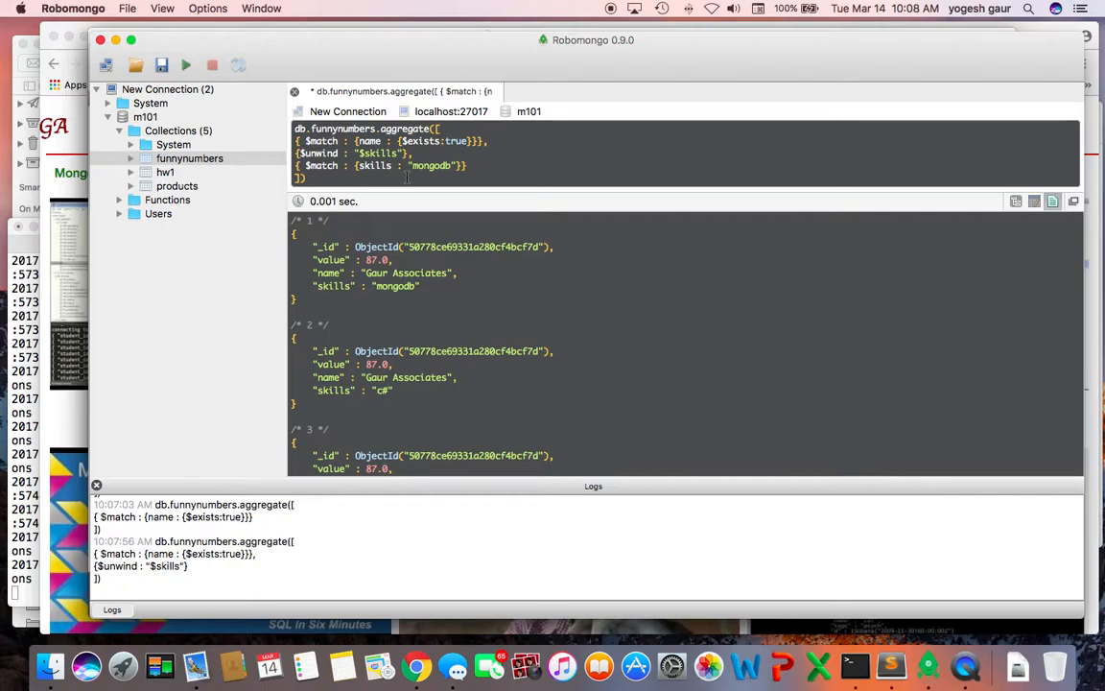
left_click(186, 63)
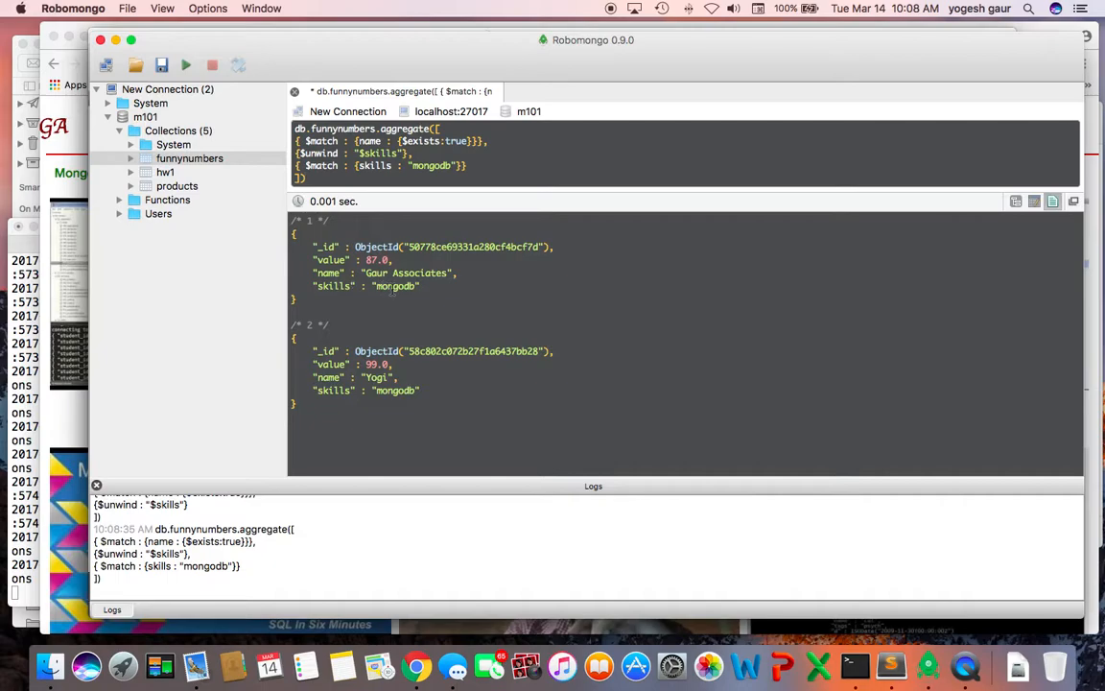
double_click(392, 389)
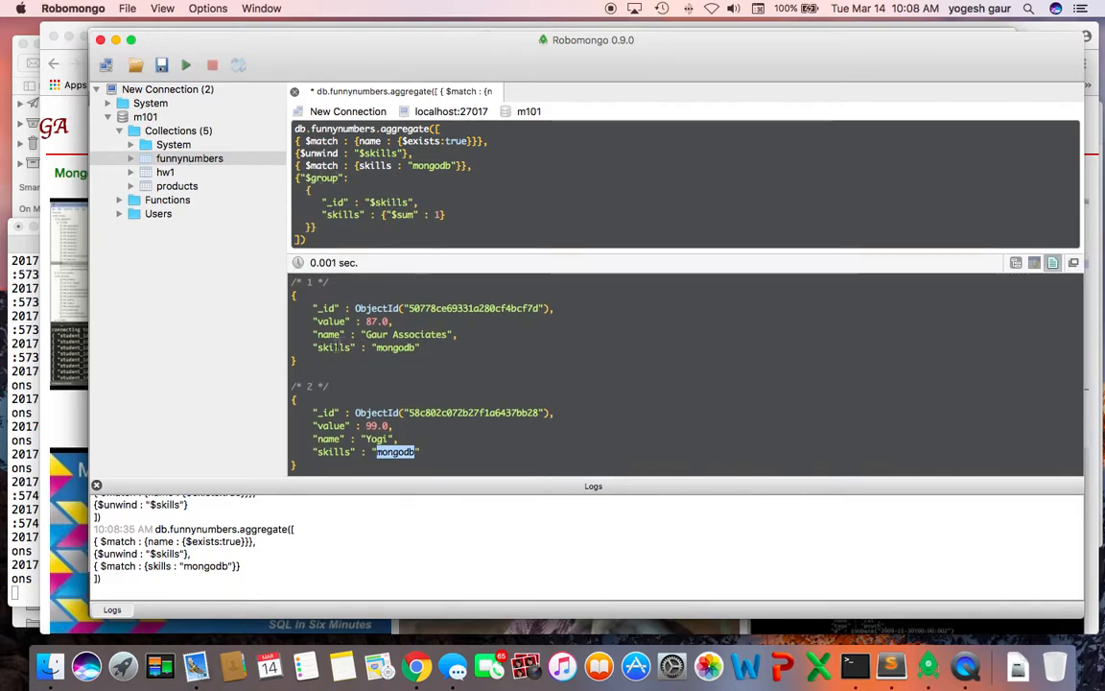
Step: Run the $group stage with count field skills_new, yielding _id mongodb with skills_new 2
double_click(334, 348)
type("_new")
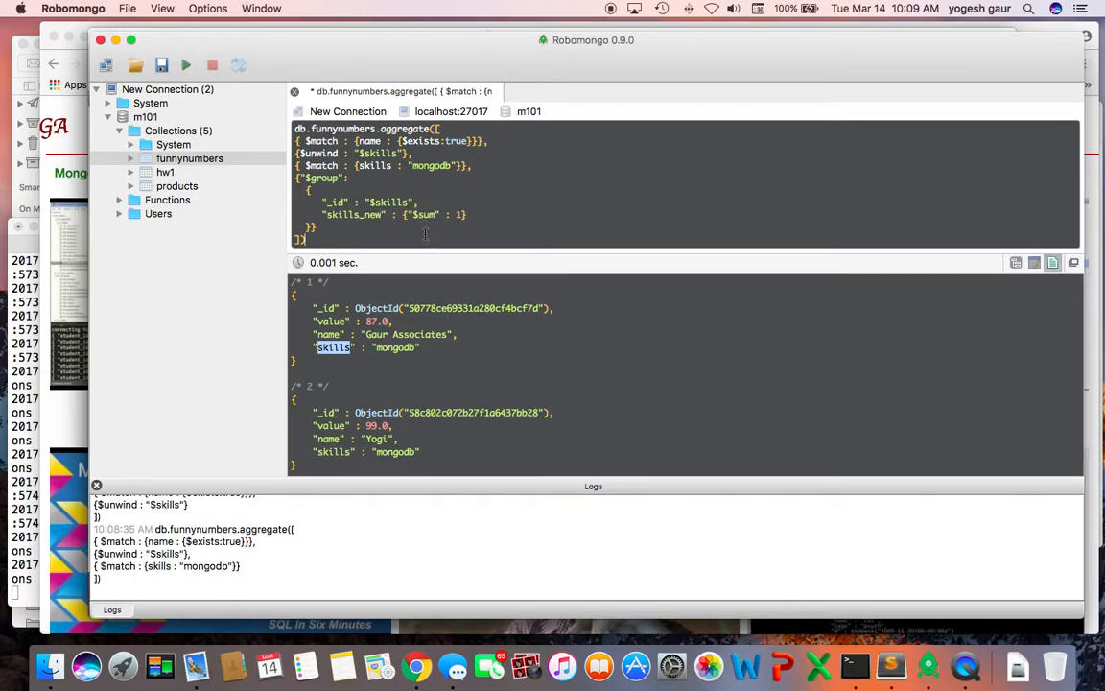
left_click(186, 59)
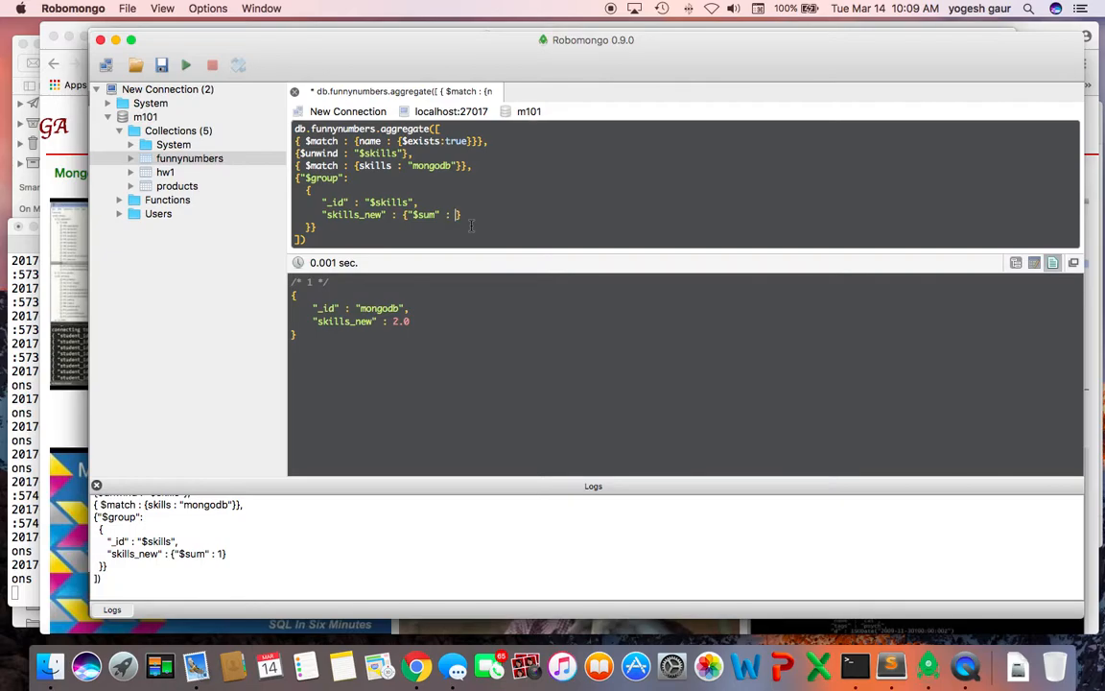
Step: Change the accumulator to {$avg : "$value"} and run it, getting skills_new 93.0 for mongodb
type("$")
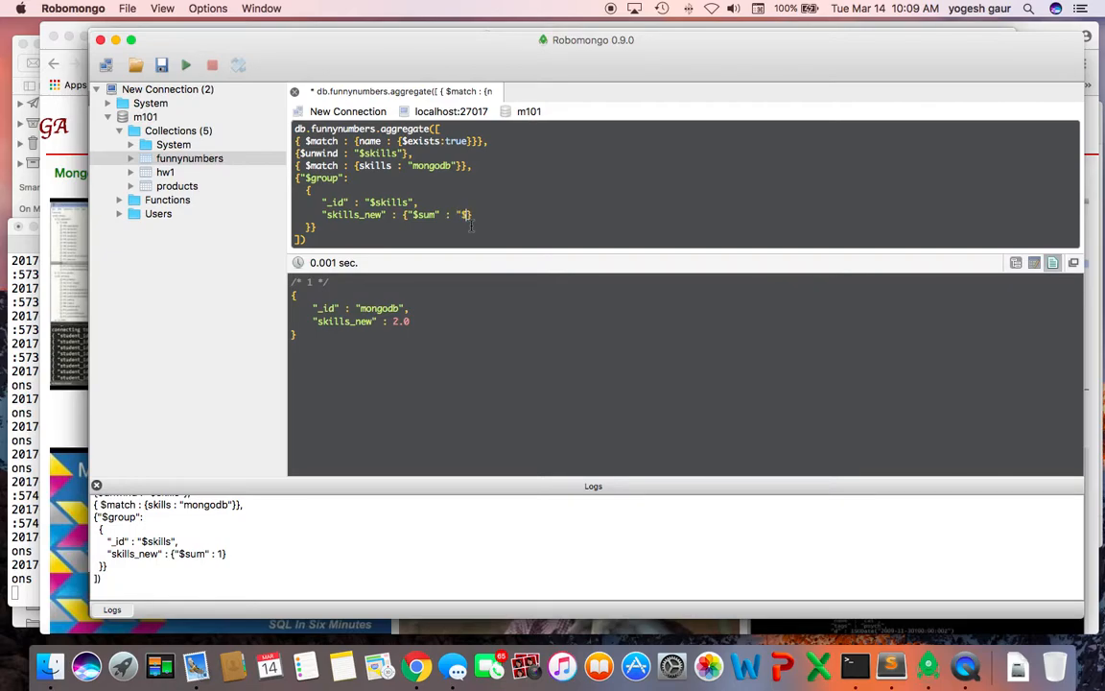
type("value\"")
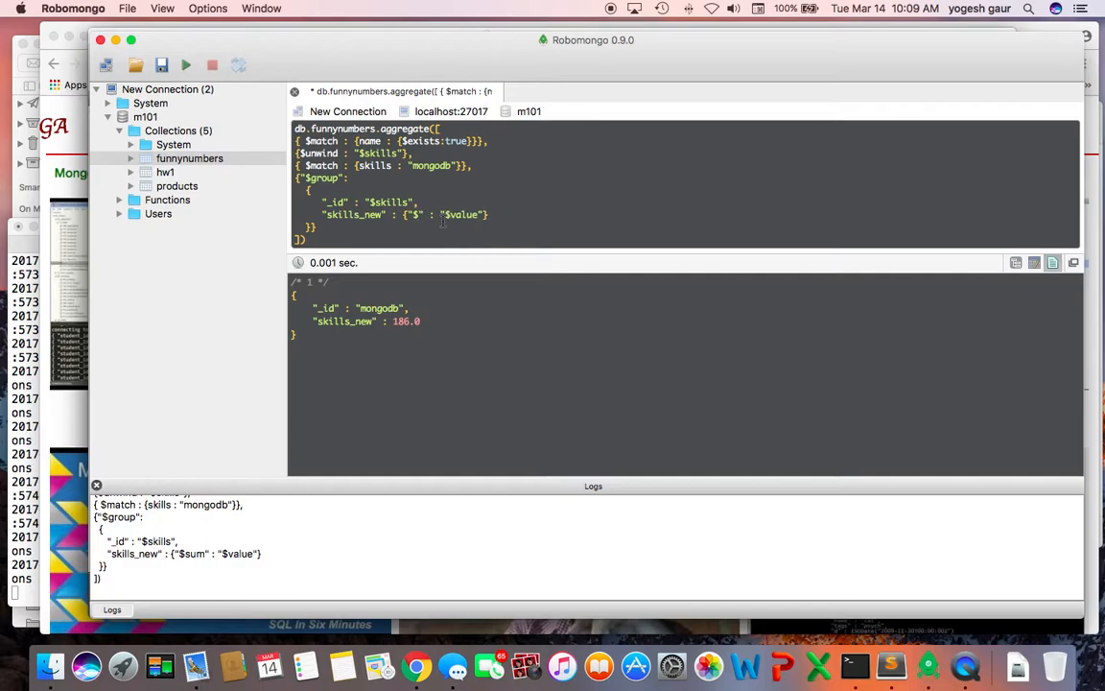
type("avg")
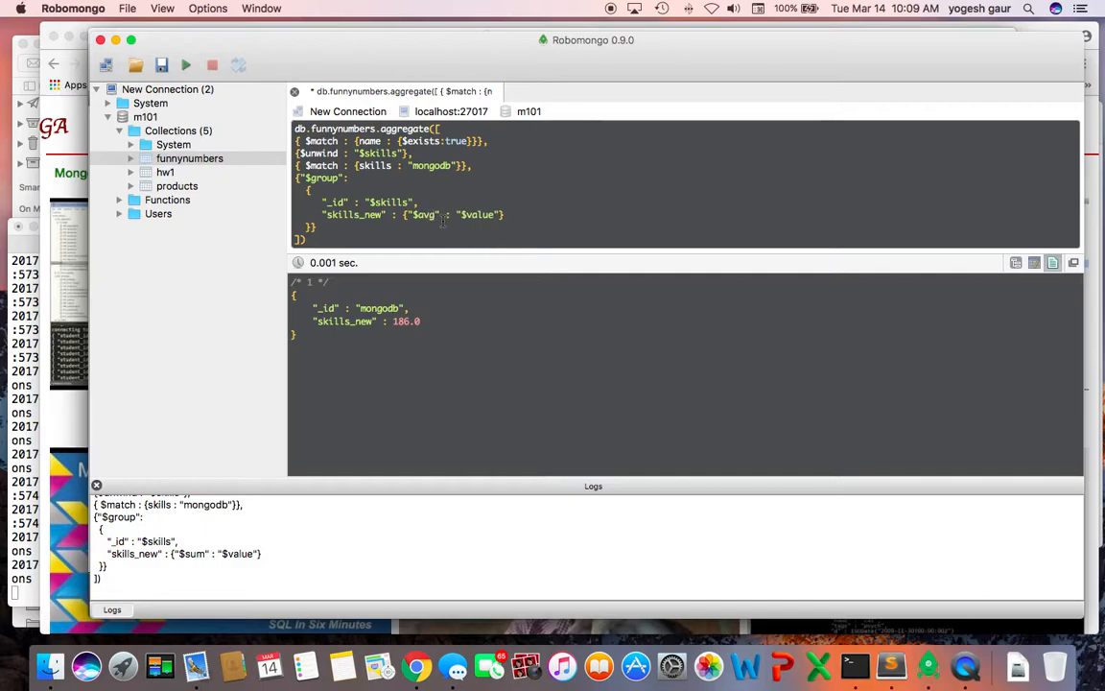
left_click(188, 65)
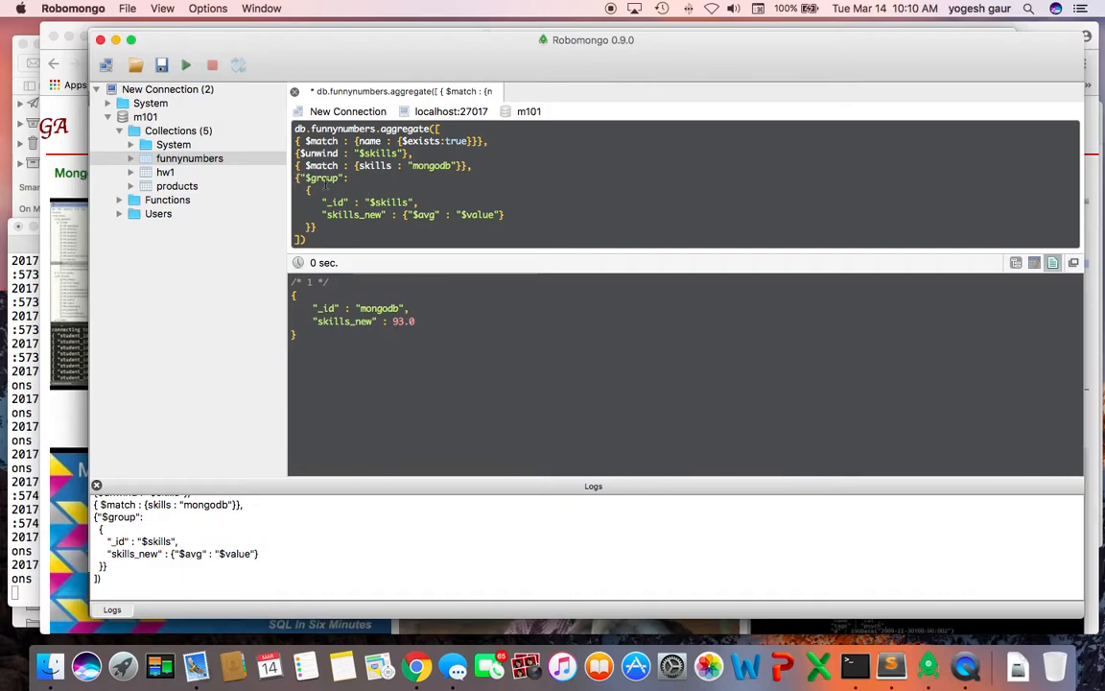
mouse_move(406, 182)
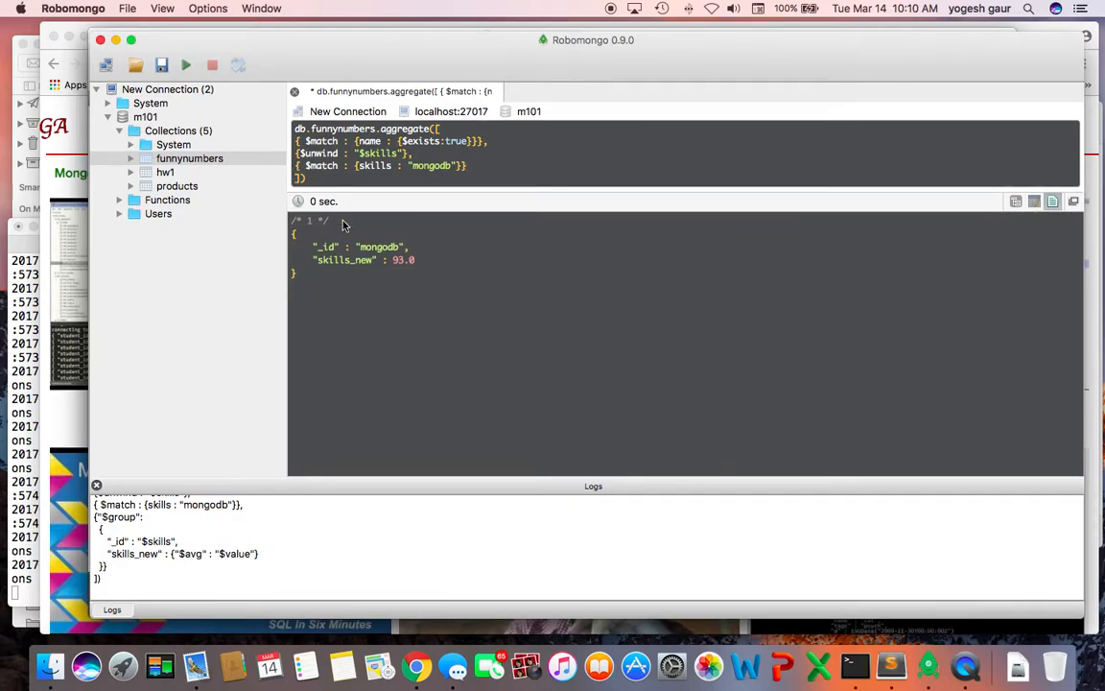
Step: Rerun the pipeline without $group, listing the two mongodb documents valued 87 and 99
left_click(188, 54)
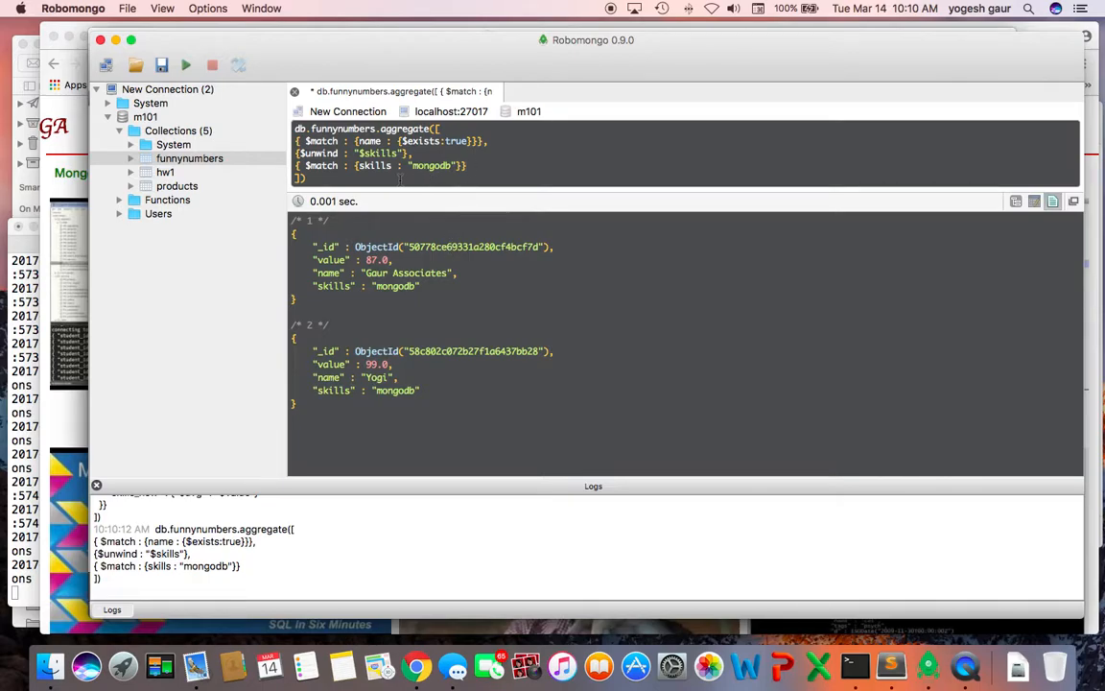
mouse_move(564, 134)
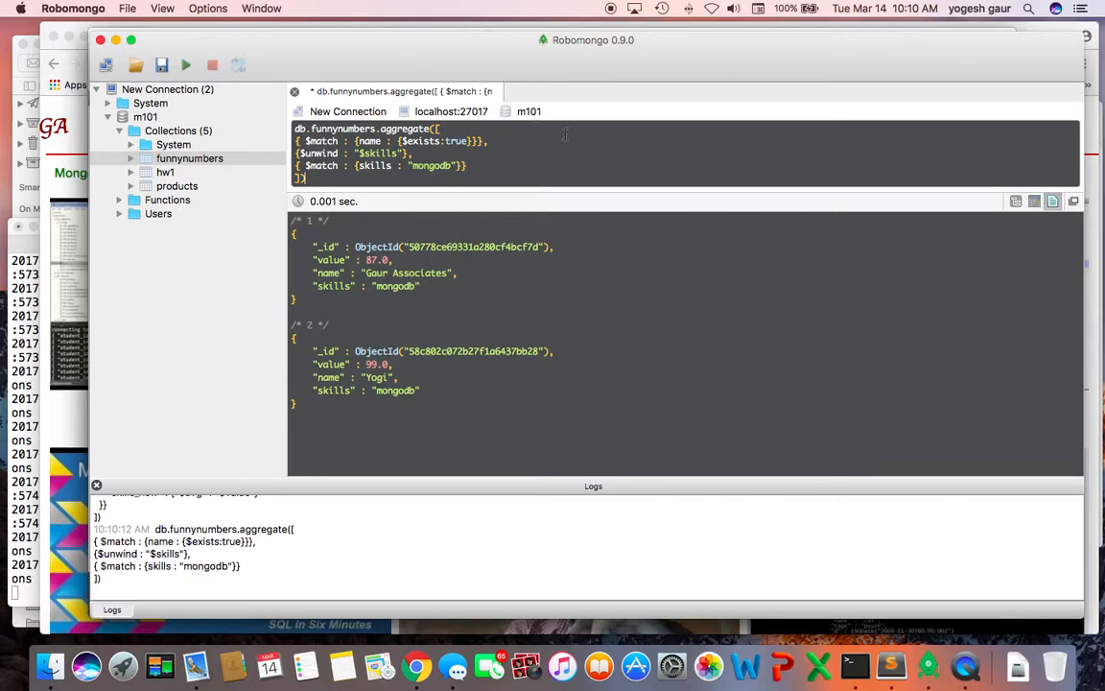
left_click(429, 675)
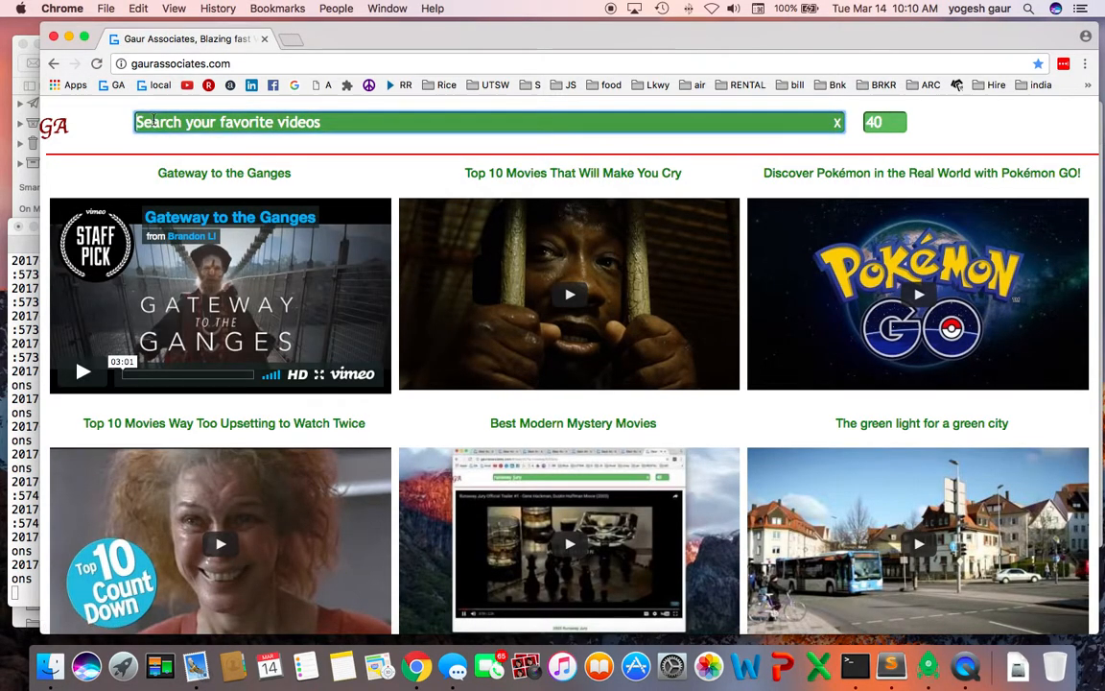
Step: Search the Gaur Associates video collection for "mongodb unwind"
type("mongodb")
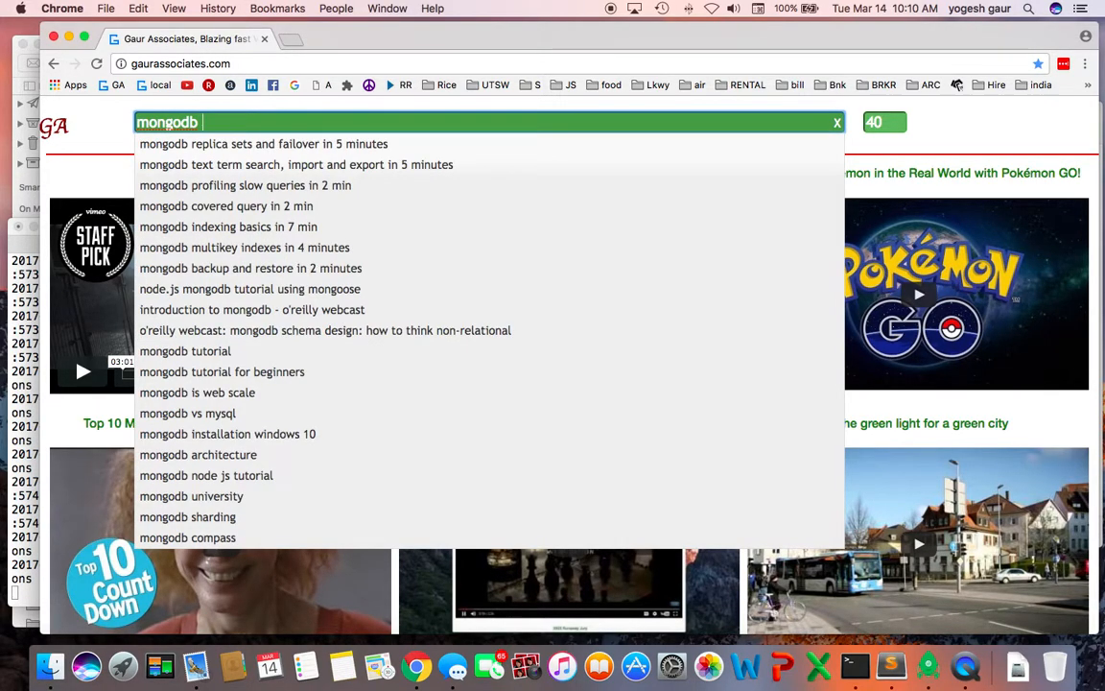
type("unwind")
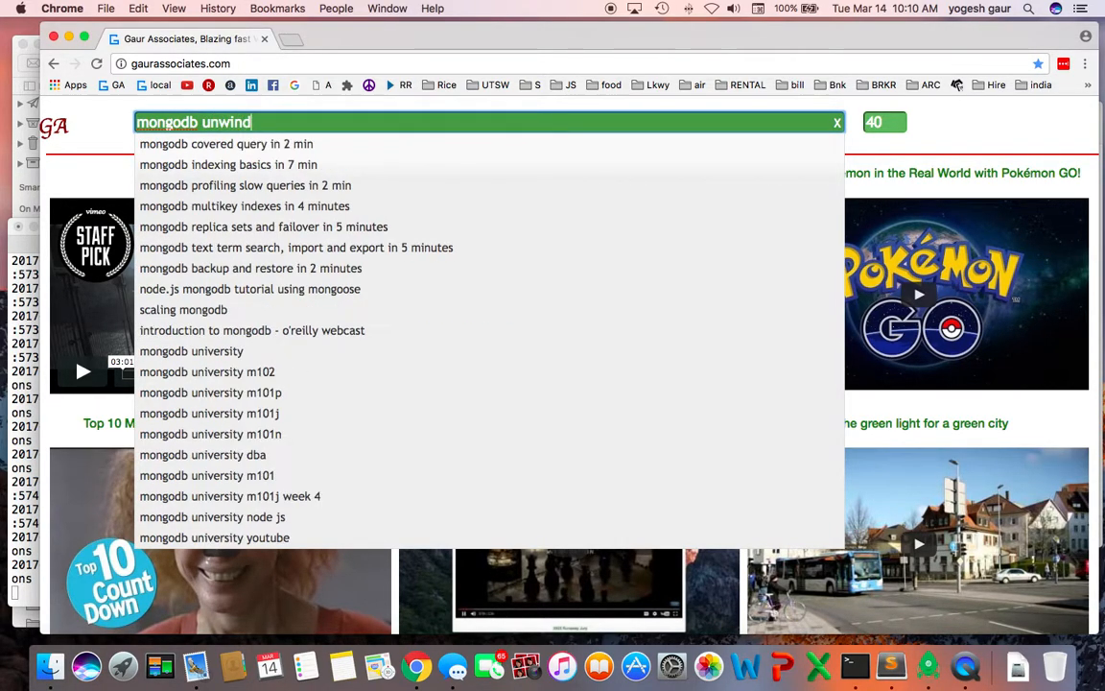